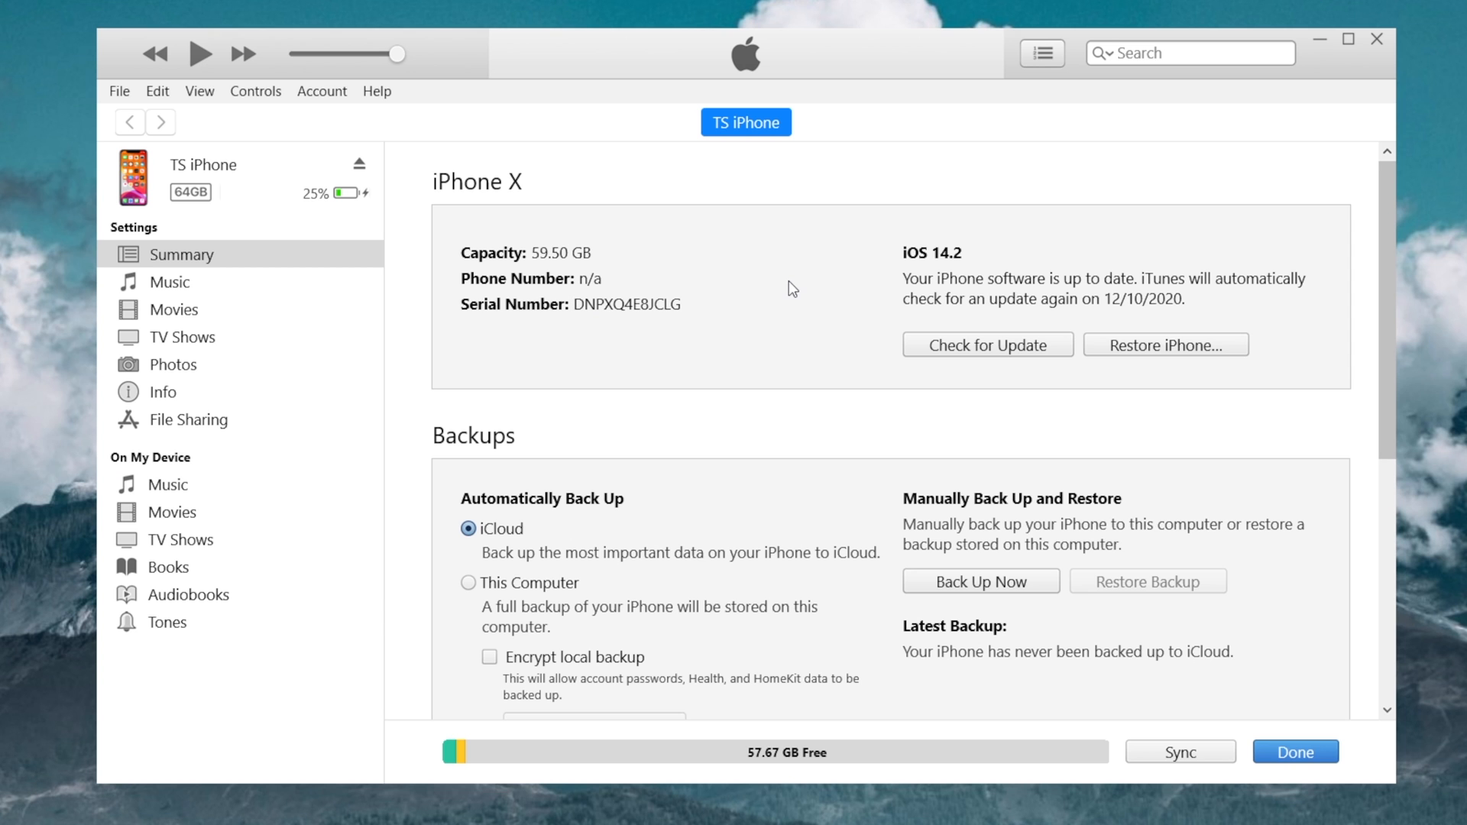
{"action": "mouse_move", "coordinate": [1118, 360]}
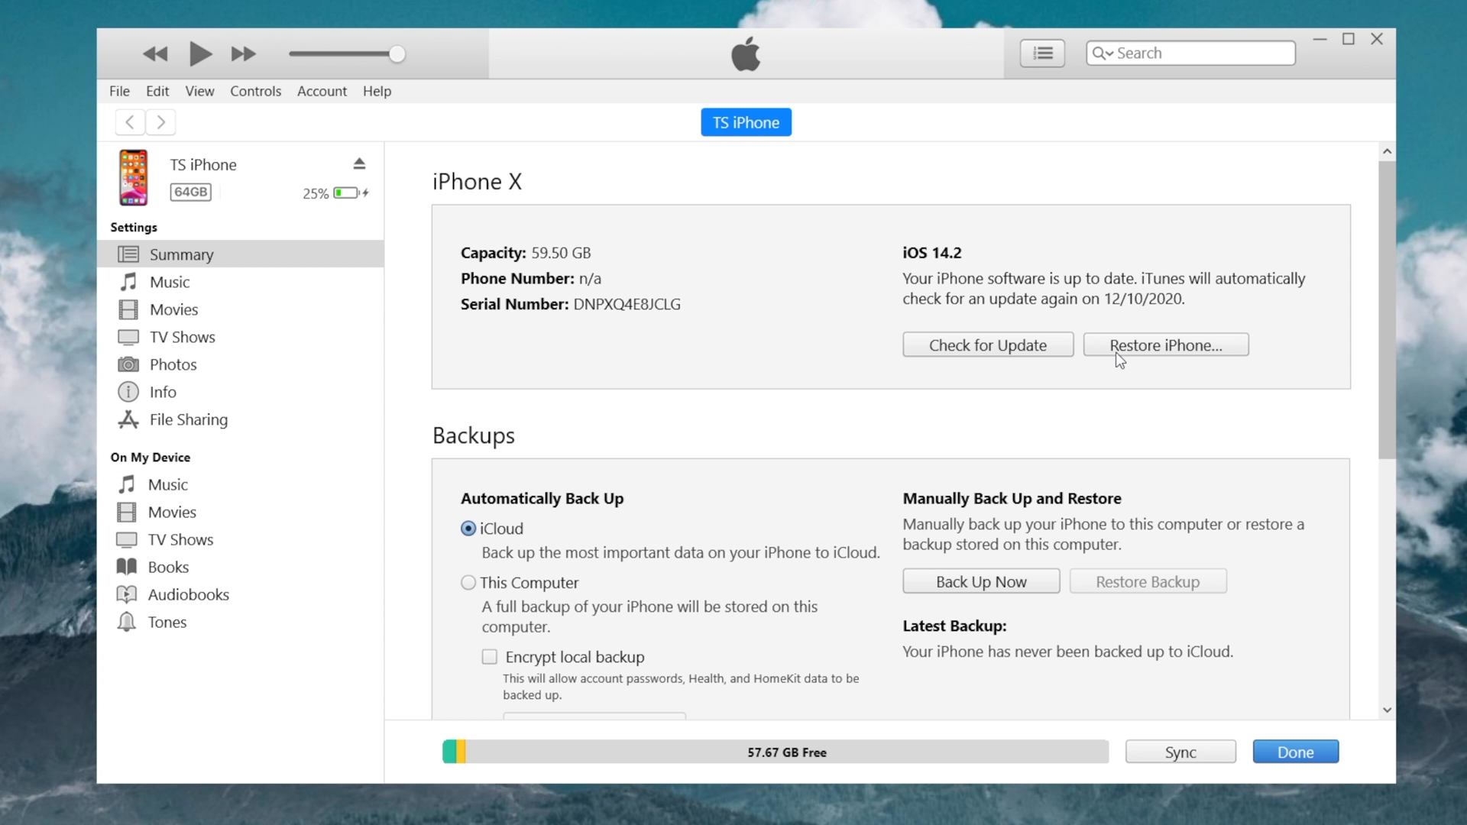
Begin a factory restore of the connected iPhone X from its iTunes Summary page
{"action": "left_click", "coordinate": [1164, 344]}
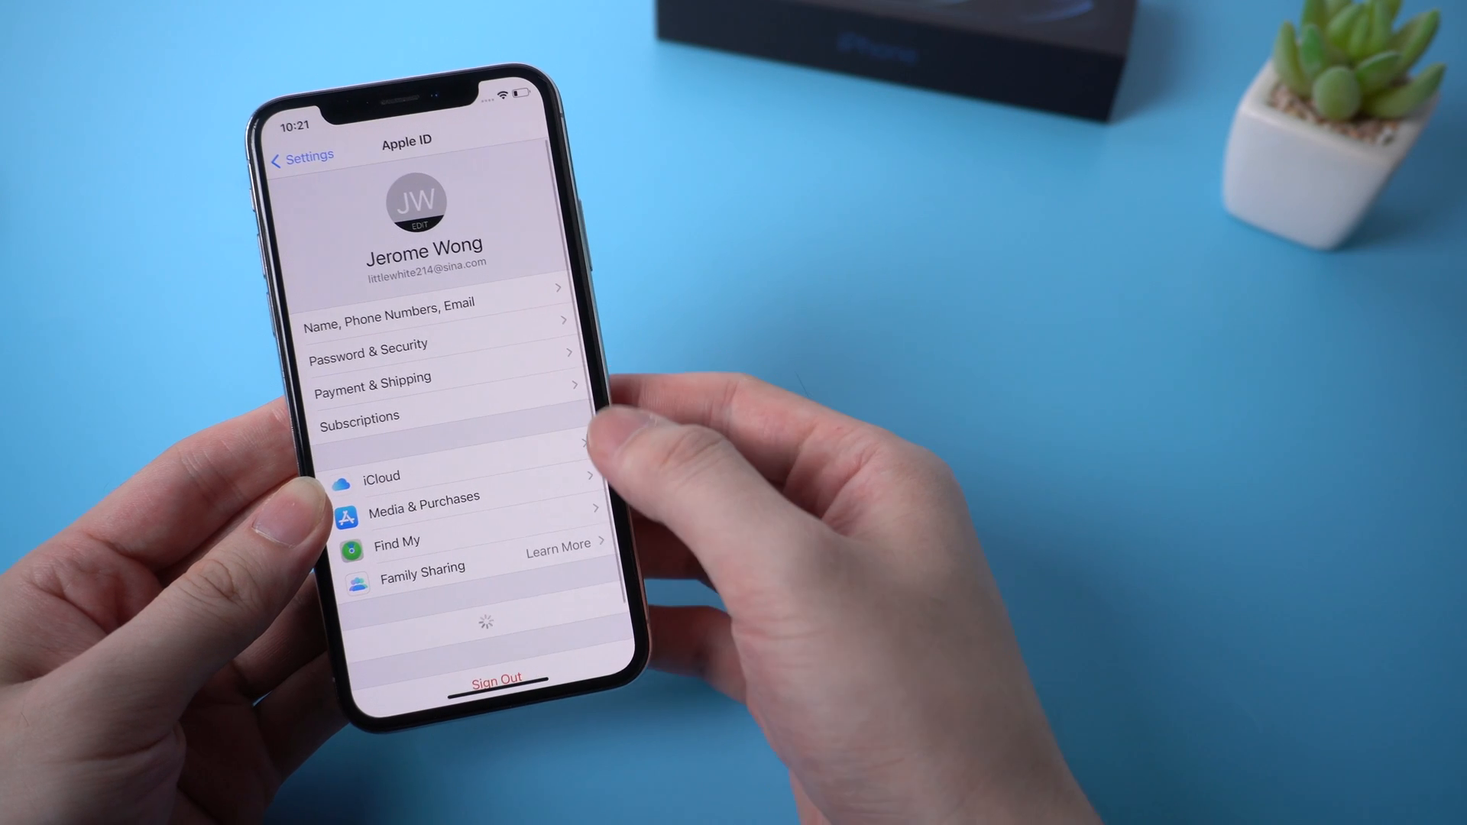
Switch off Find My iPhone for the signed-in Apple ID and confirm with Turn Off
{"action": "left_click", "coordinate": [396, 542]}
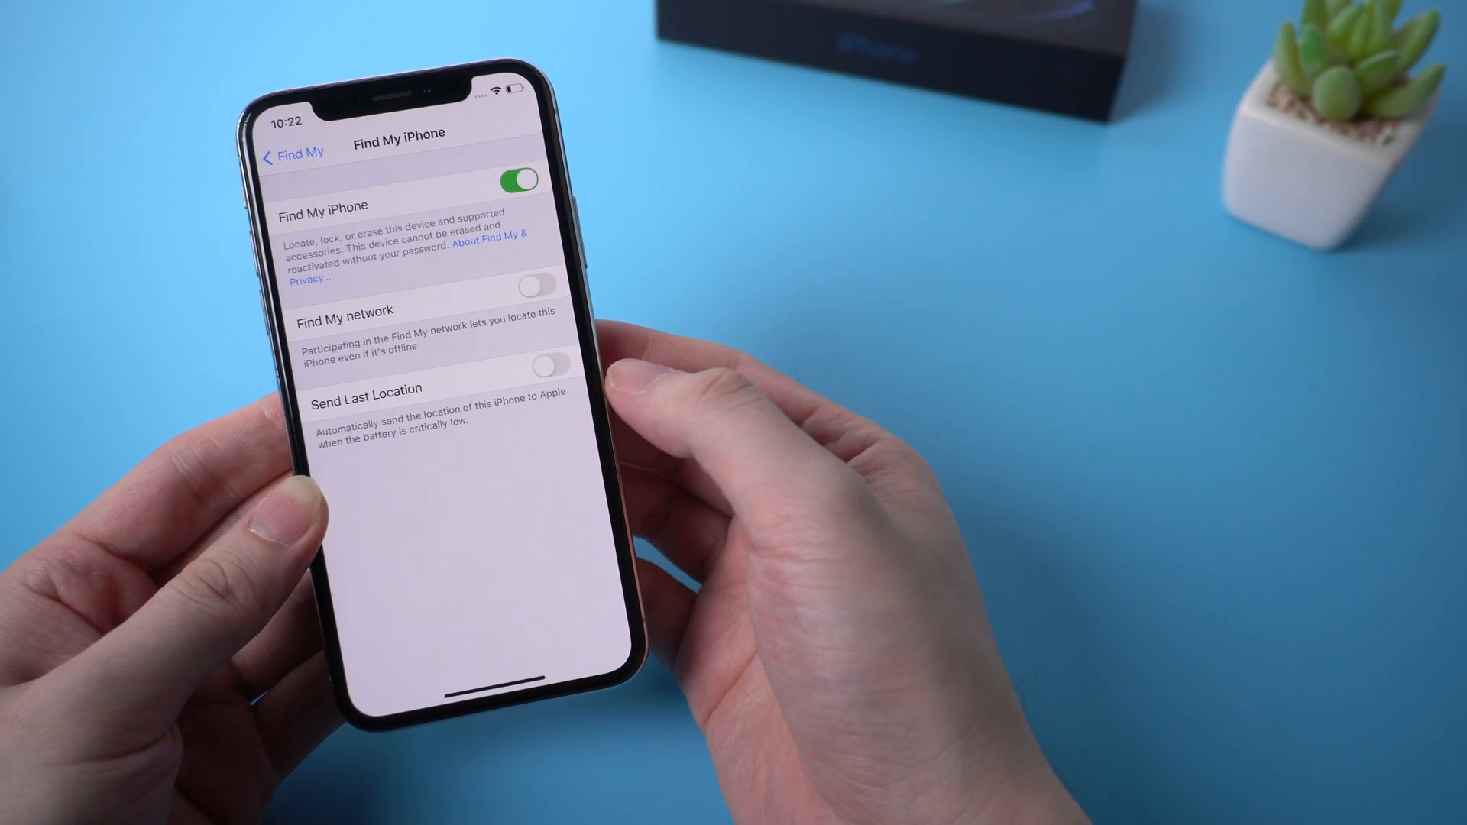
{"action": "left_click", "coordinate": [519, 180]}
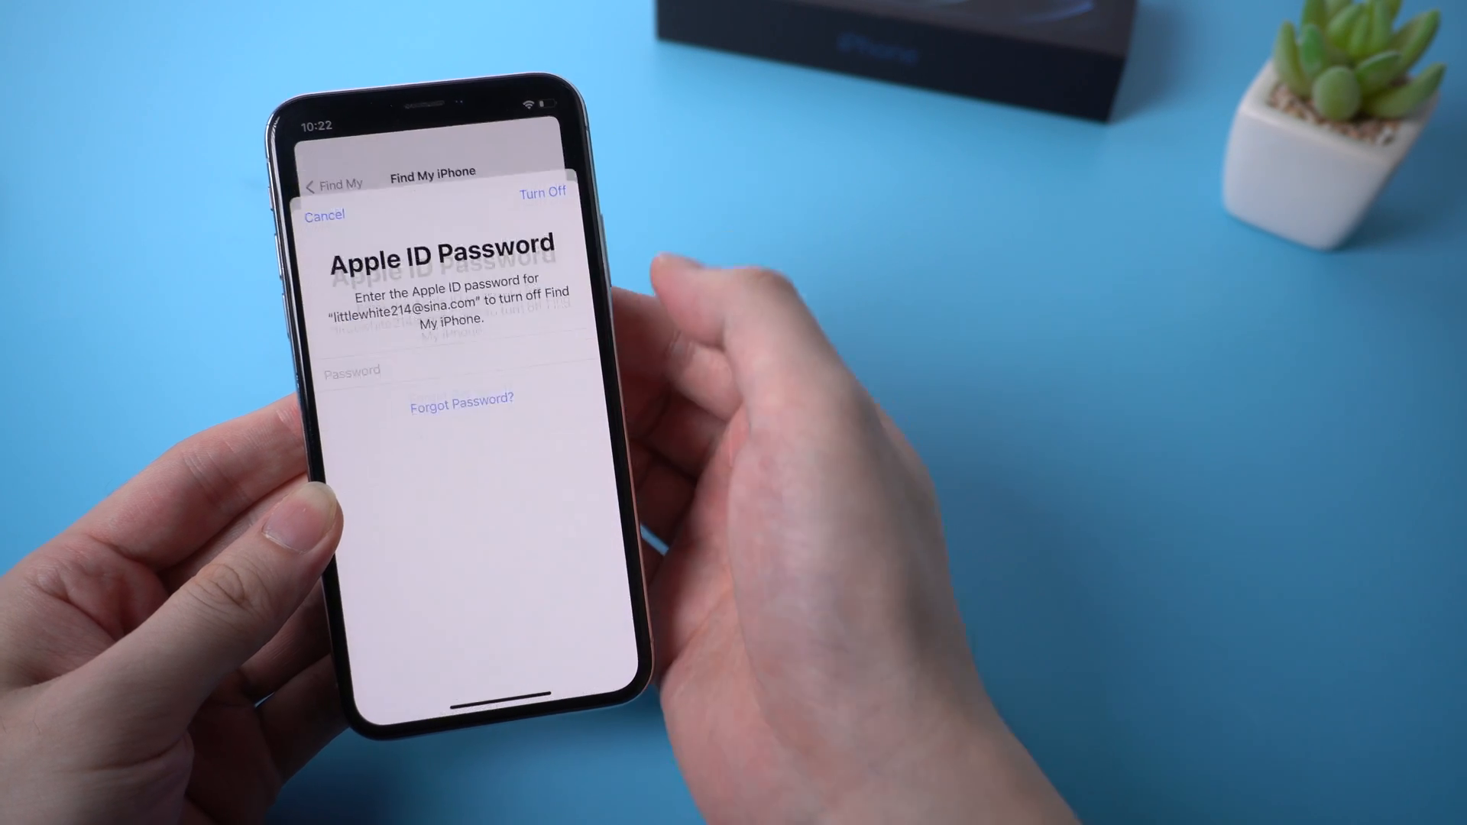
{"action": "left_click", "coordinate": [423, 369]}
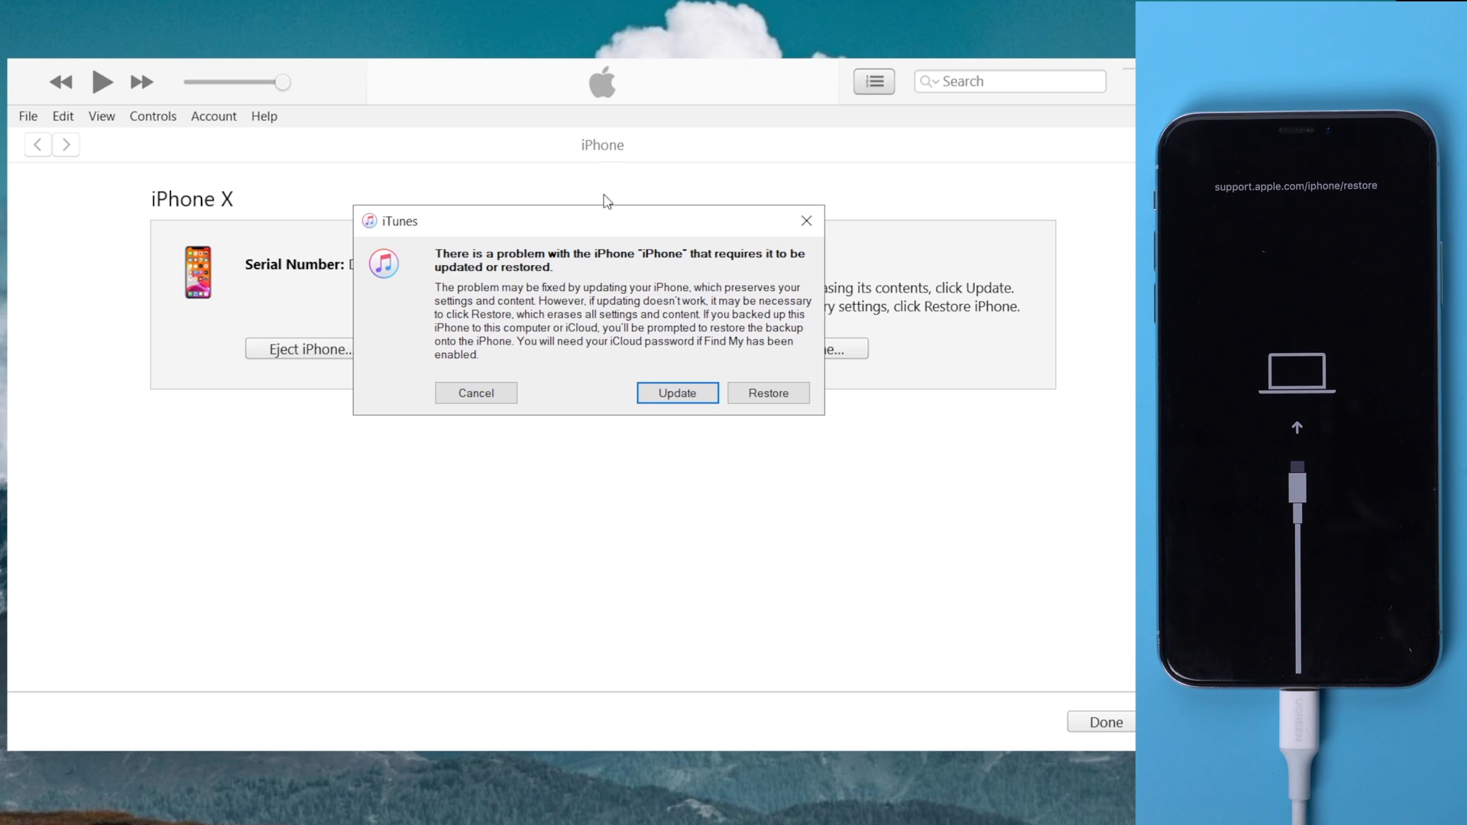
{"action": "mouse_move", "coordinate": [618, 449]}
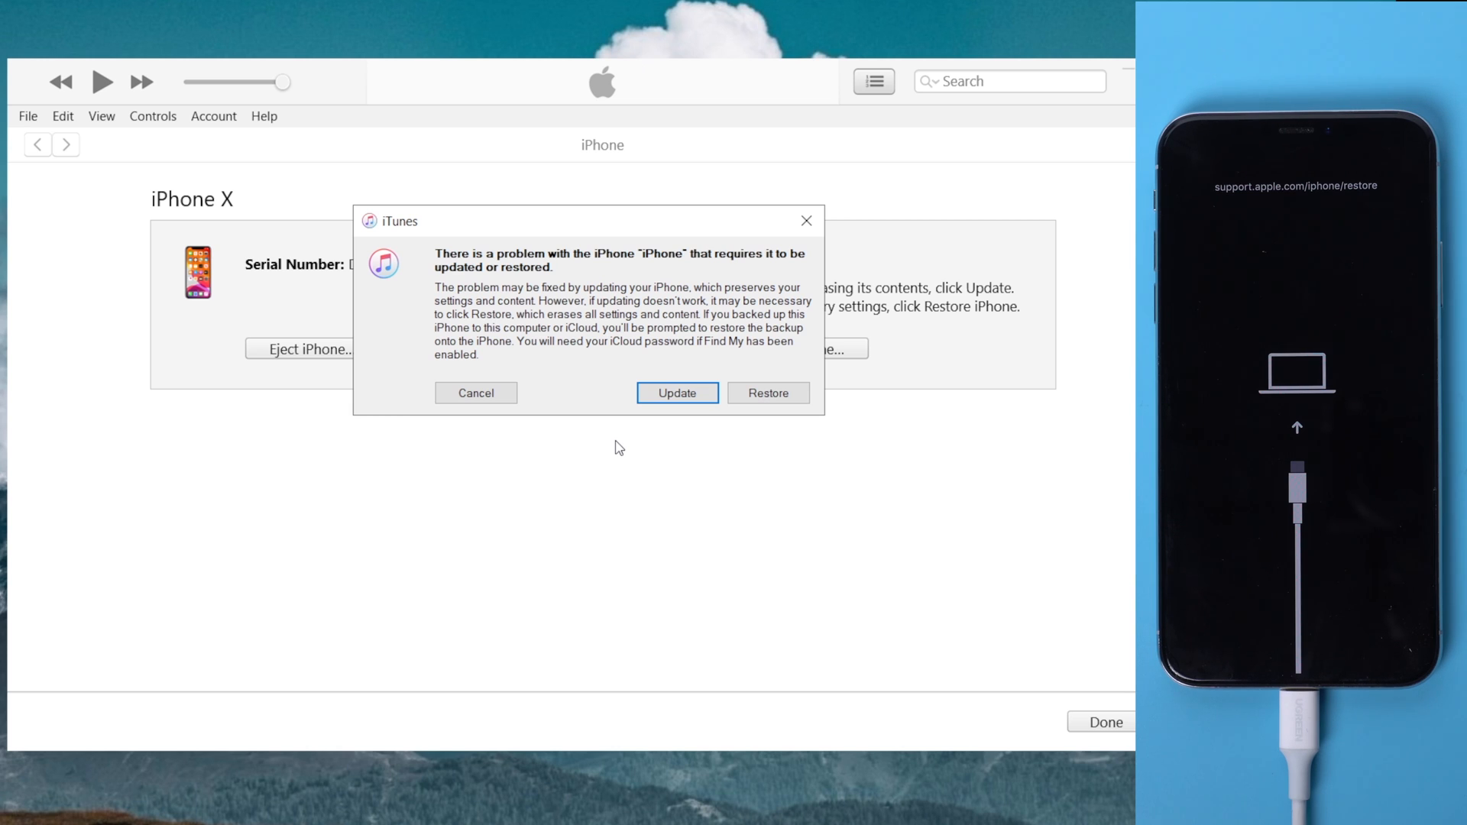
{"action": "mouse_move", "coordinate": [766, 447]}
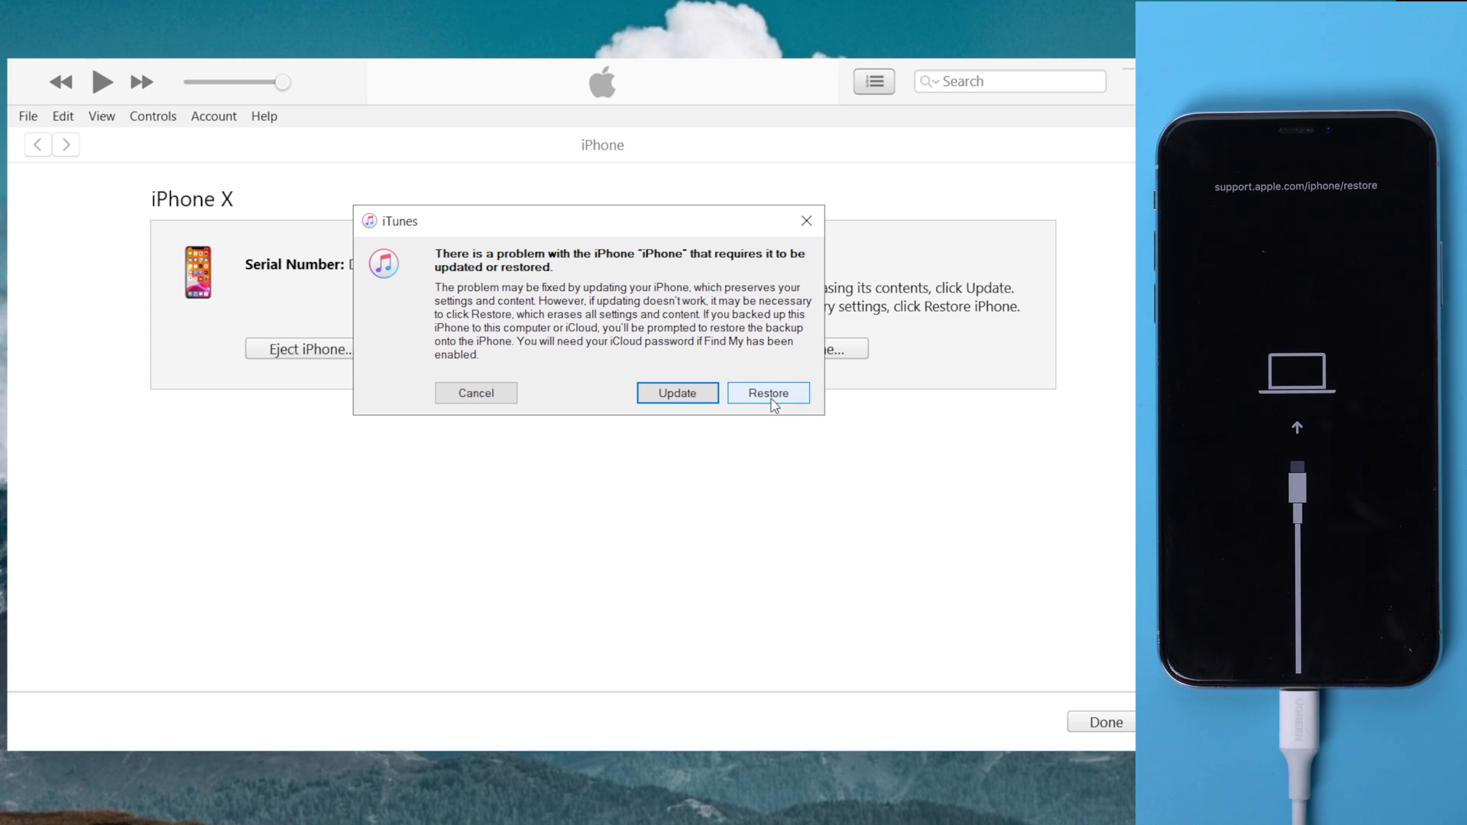
Choose Restore and confirm Restore and Update to erase the phone and install the newest iOS
{"action": "left_click", "coordinate": [767, 392]}
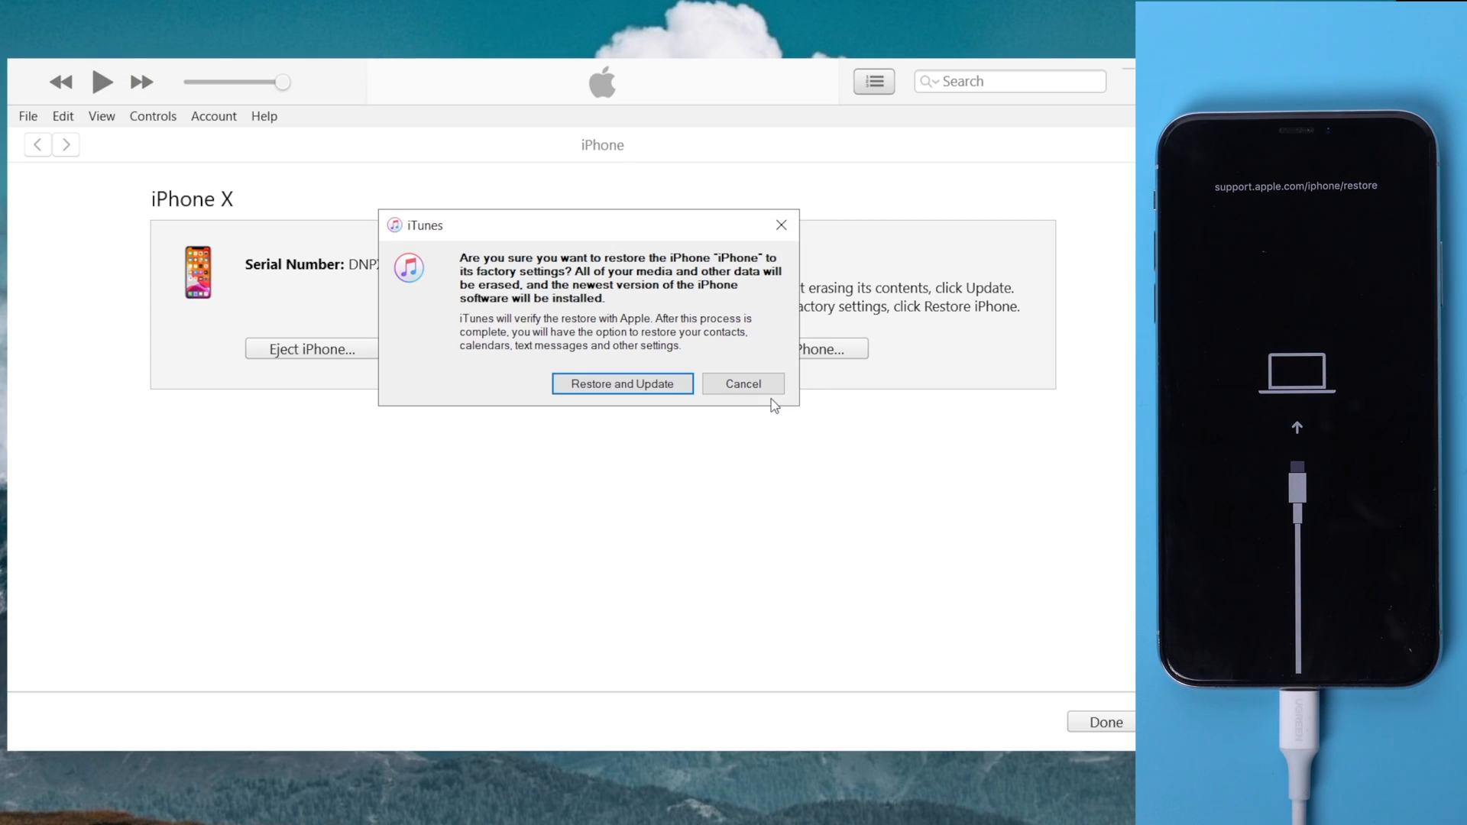
{"action": "left_click", "coordinate": [621, 383]}
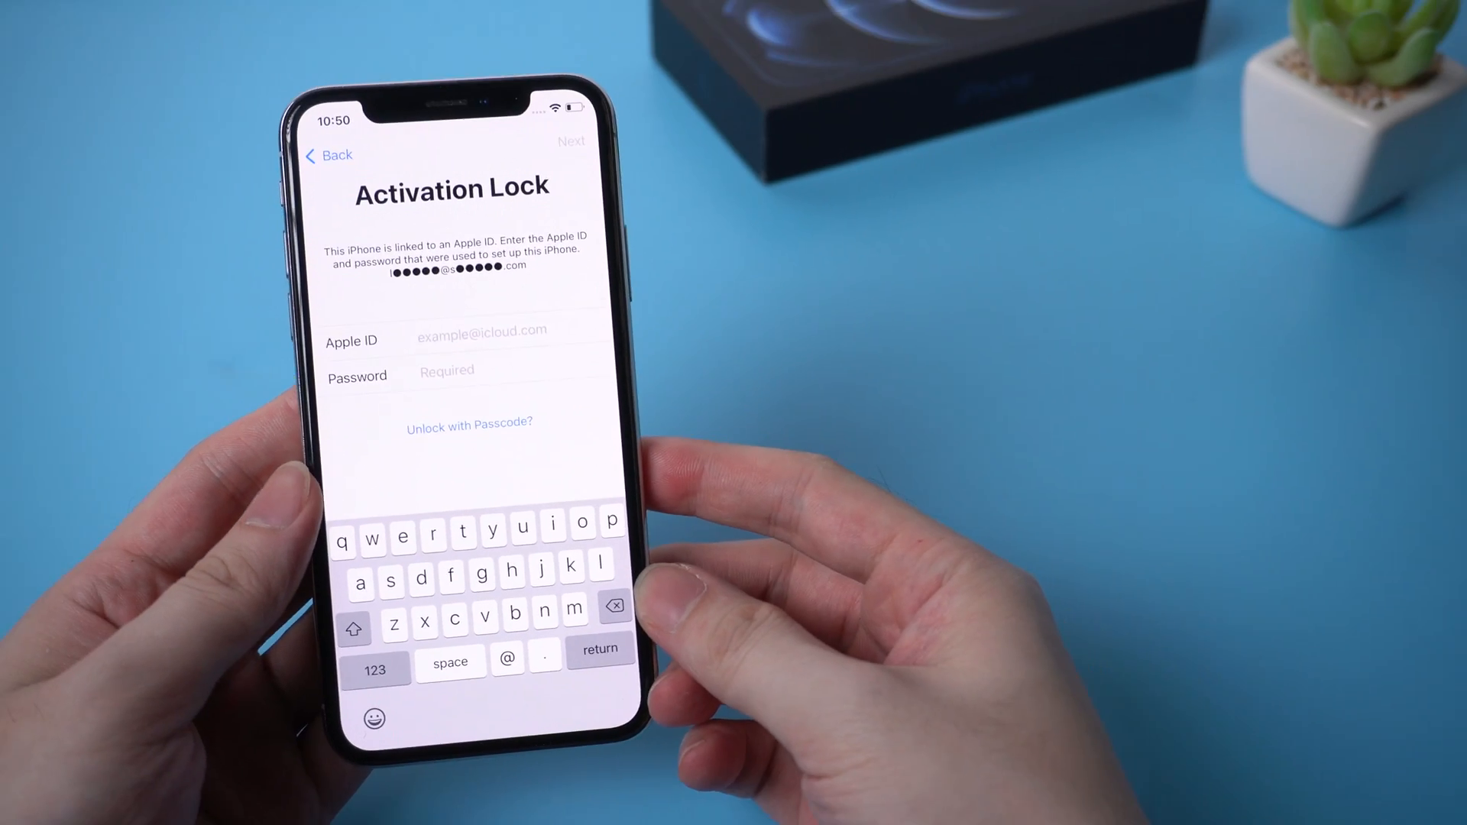
Request Unlock with Passcode and choose Use Device Passcode on the Activation Lock screen
{"action": "left_click", "coordinate": [471, 424]}
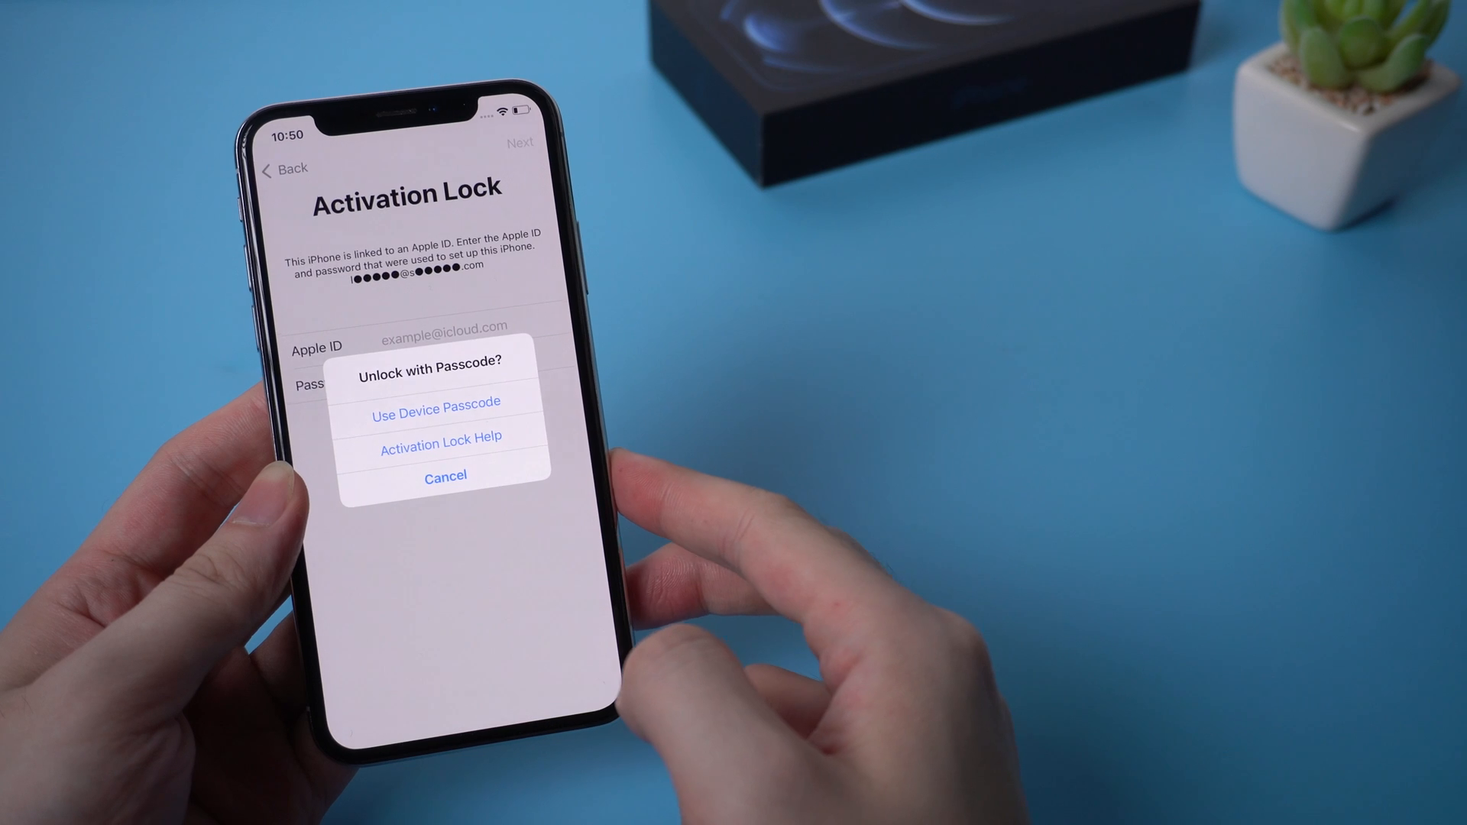
{"action": "left_click", "coordinate": [436, 414]}
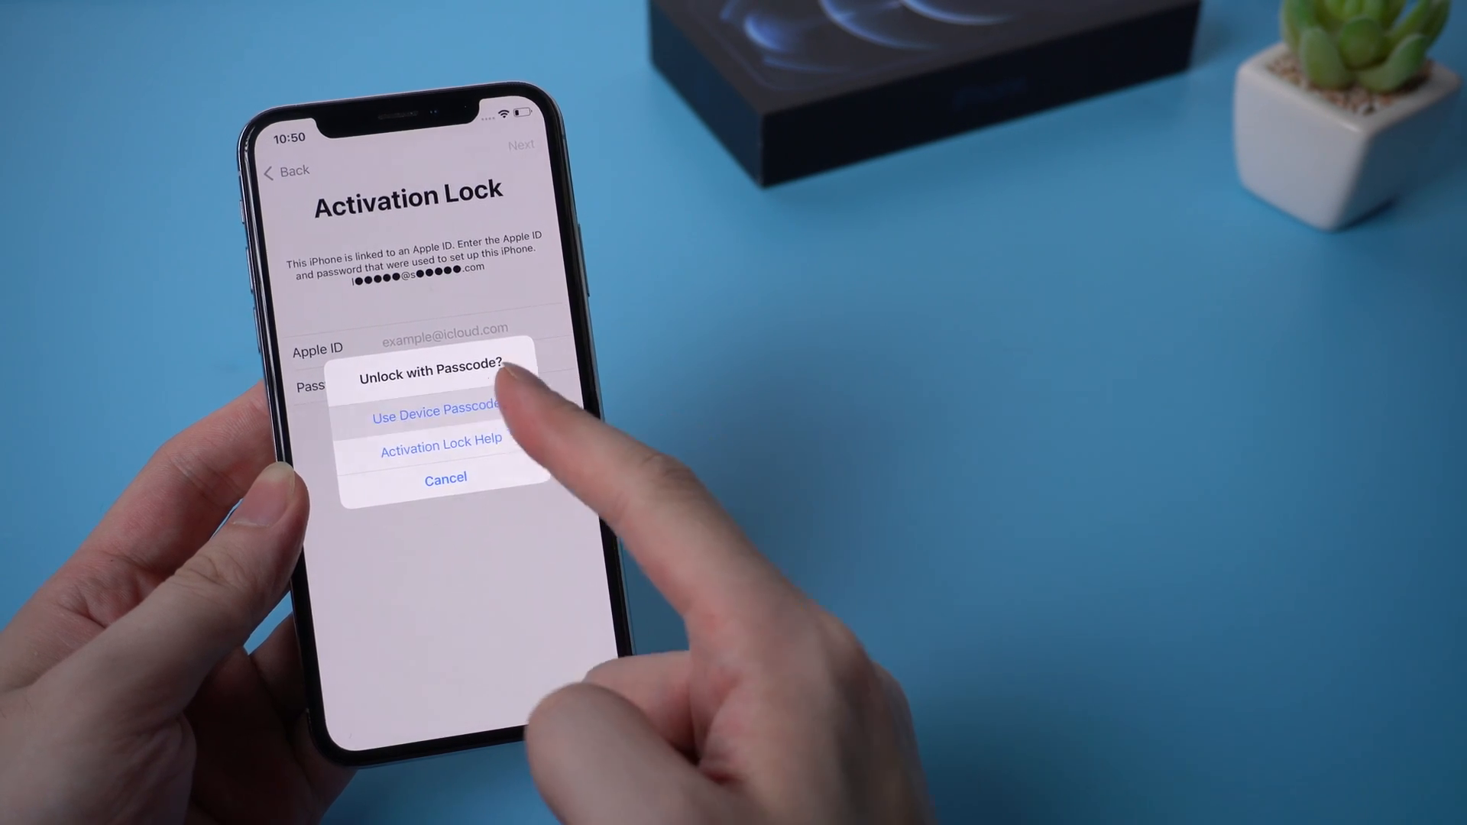
{"action": "left_click", "coordinate": [435, 414]}
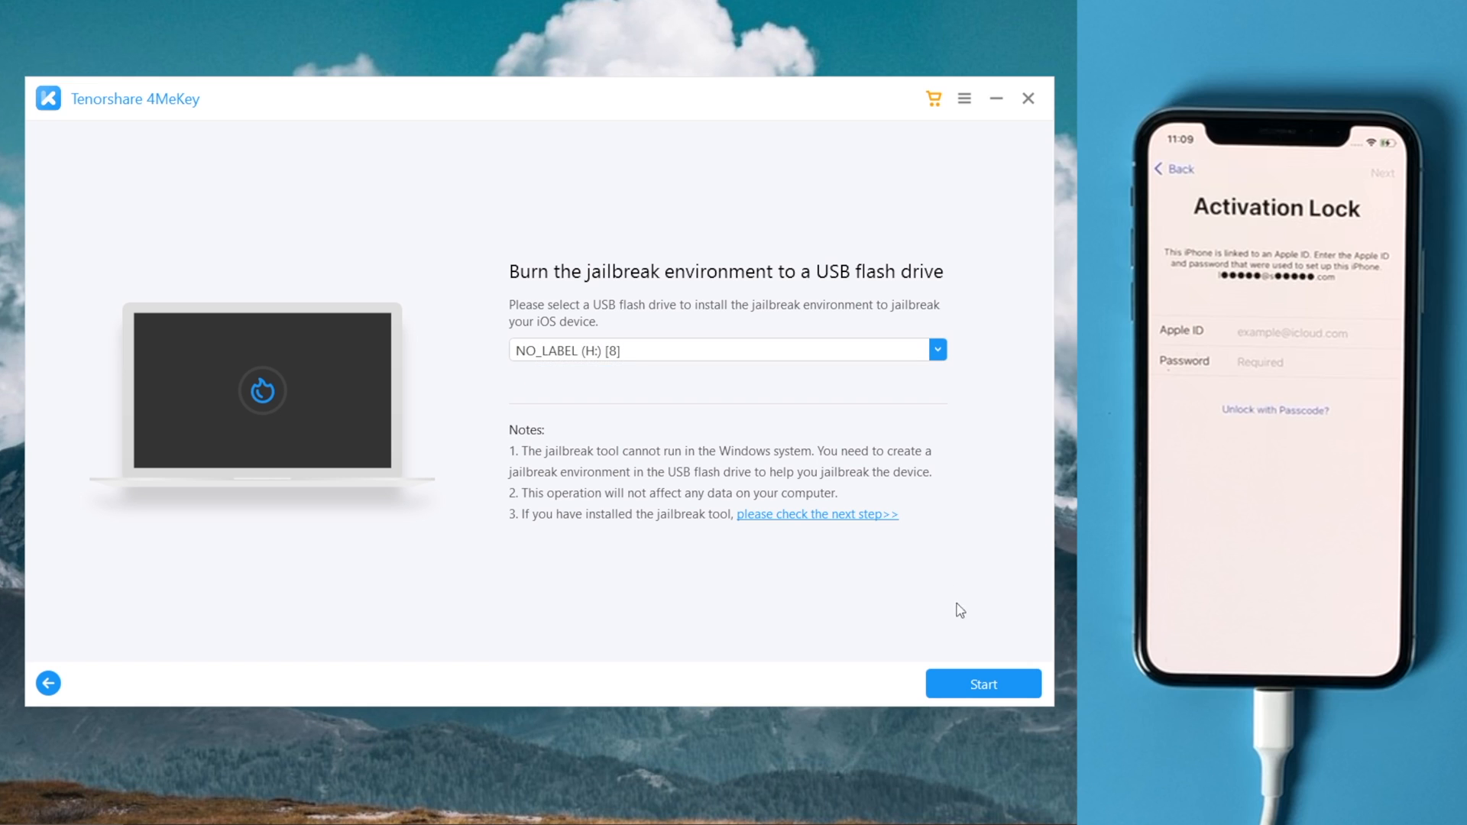
{"action": "mouse_move", "coordinate": [972, 656]}
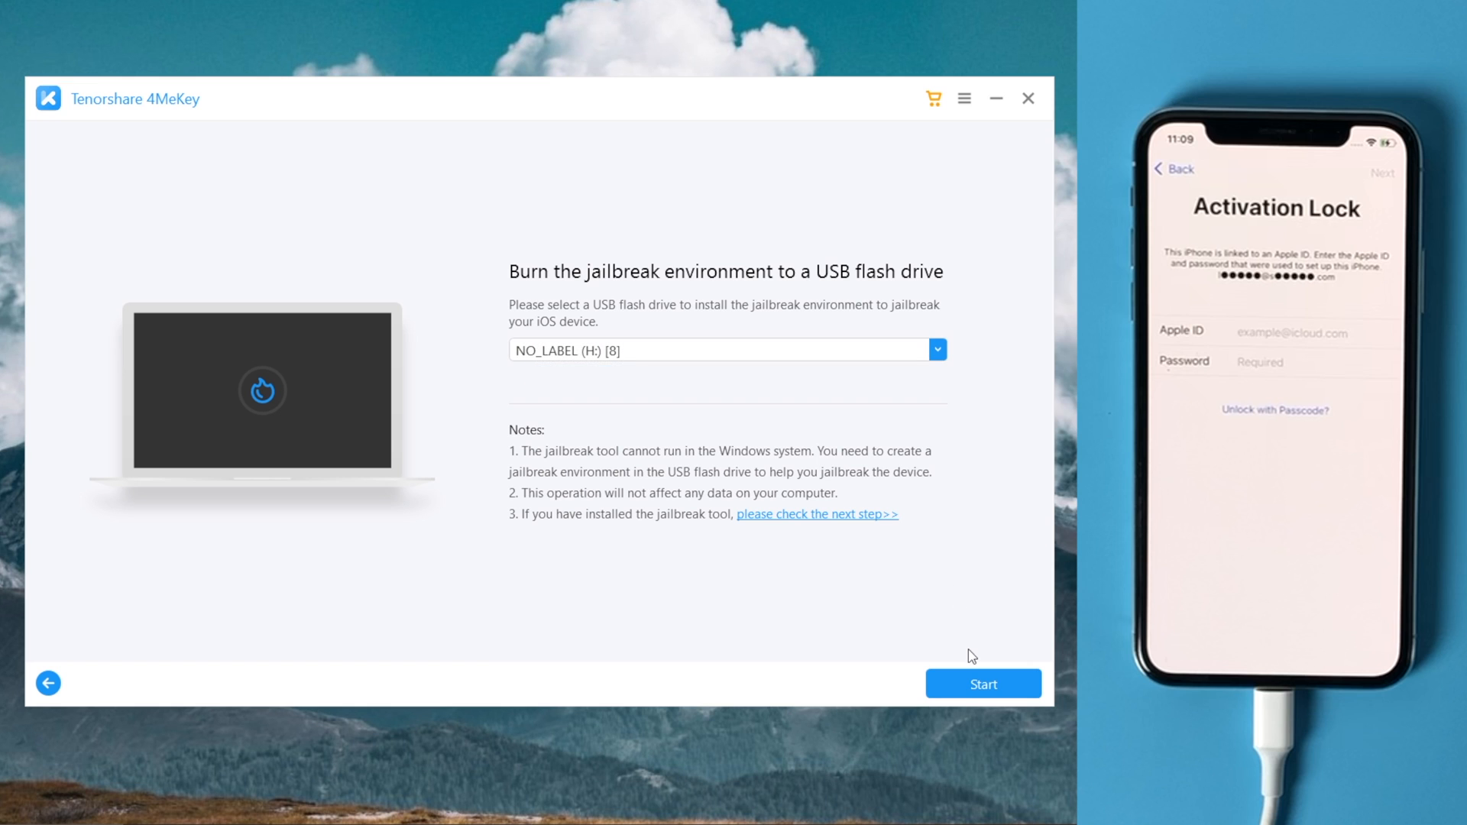
Start burning the jailbreak environment to the NO_LABEL (H:) USB drive
{"action": "left_click", "coordinate": [982, 684]}
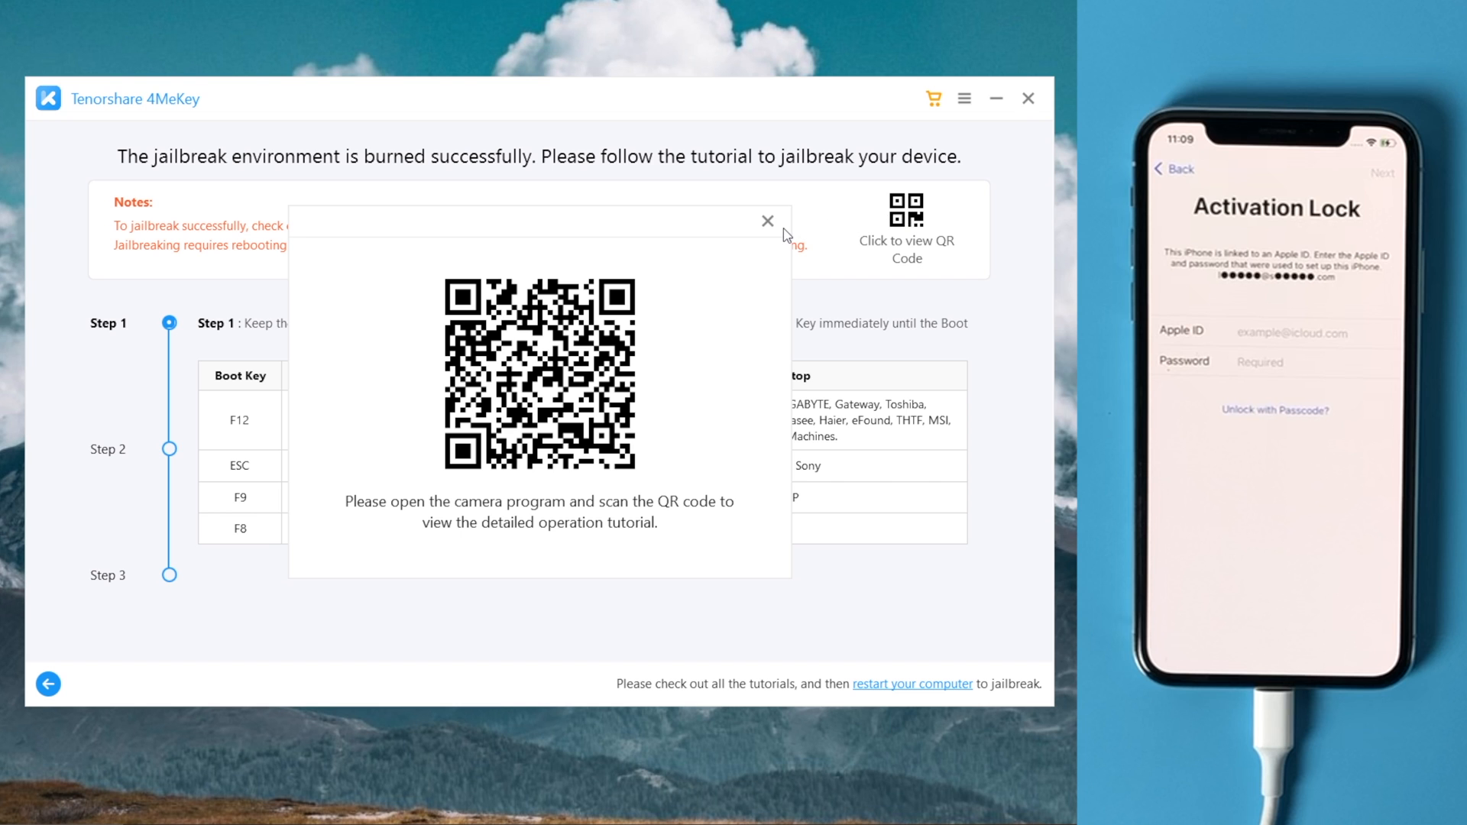
Restart the laptop and boot it from the UEFI Kingston DT 101 G2 USB drive
{"action": "left_click", "coordinate": [44, 786]}
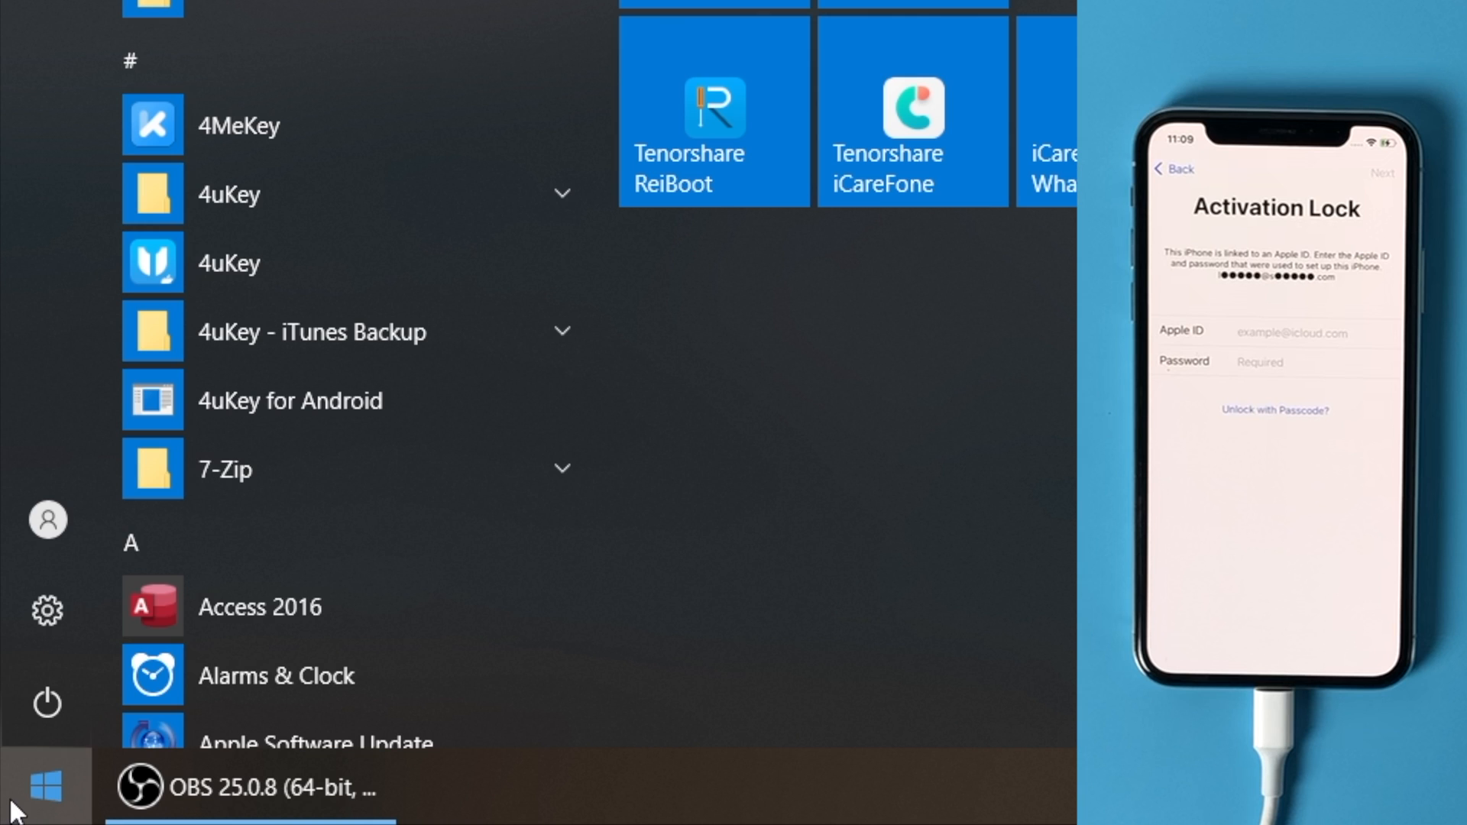
{"action": "left_click", "coordinate": [48, 703]}
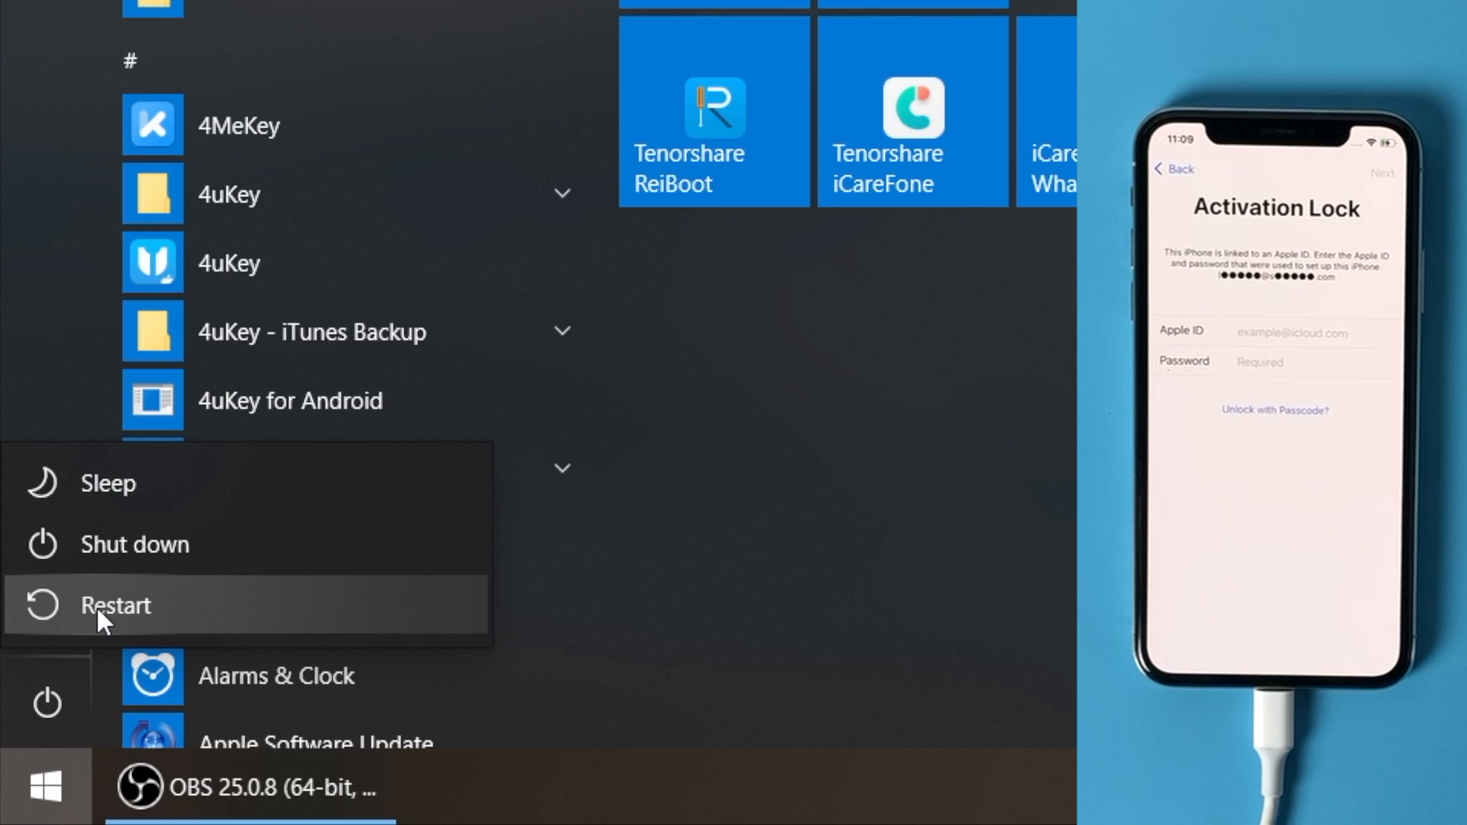
{"action": "left_click", "coordinate": [114, 605]}
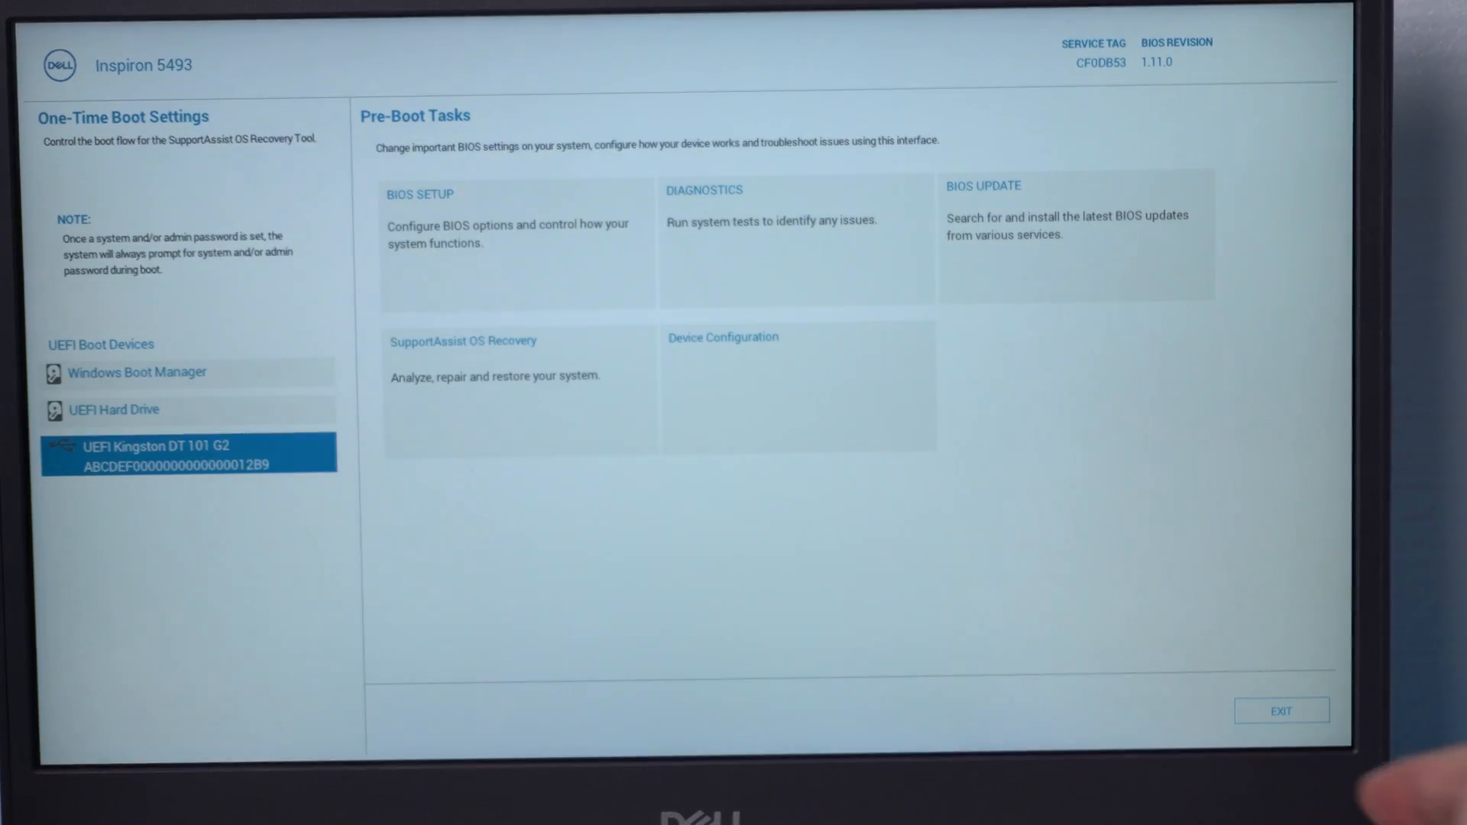
{"action": "left_click", "coordinate": [186, 452]}
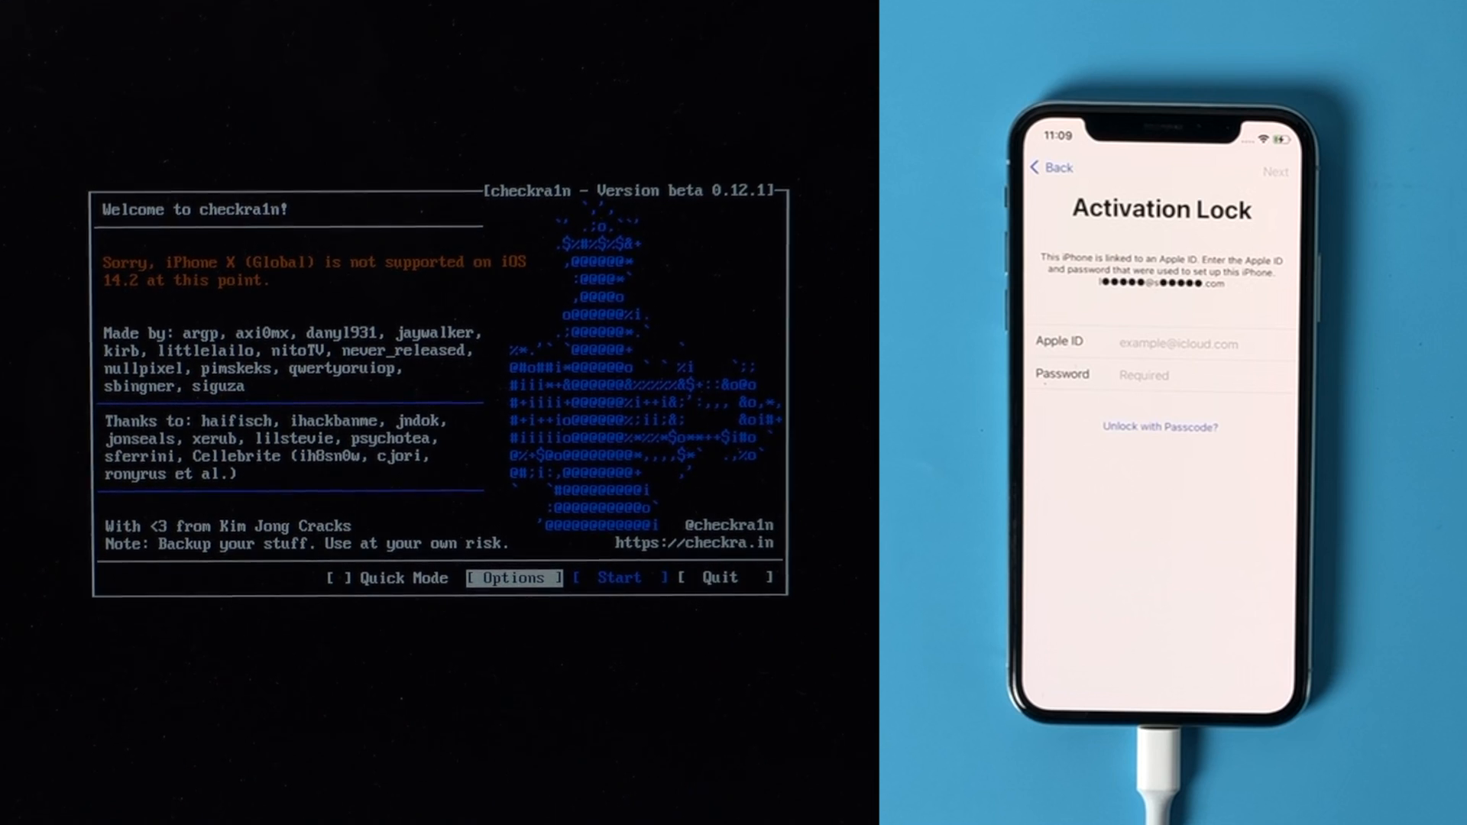
Enable Allow untested versions and Skip A11 BPR check in checkra1n Options
{"action": "left_click", "coordinate": [513, 578]}
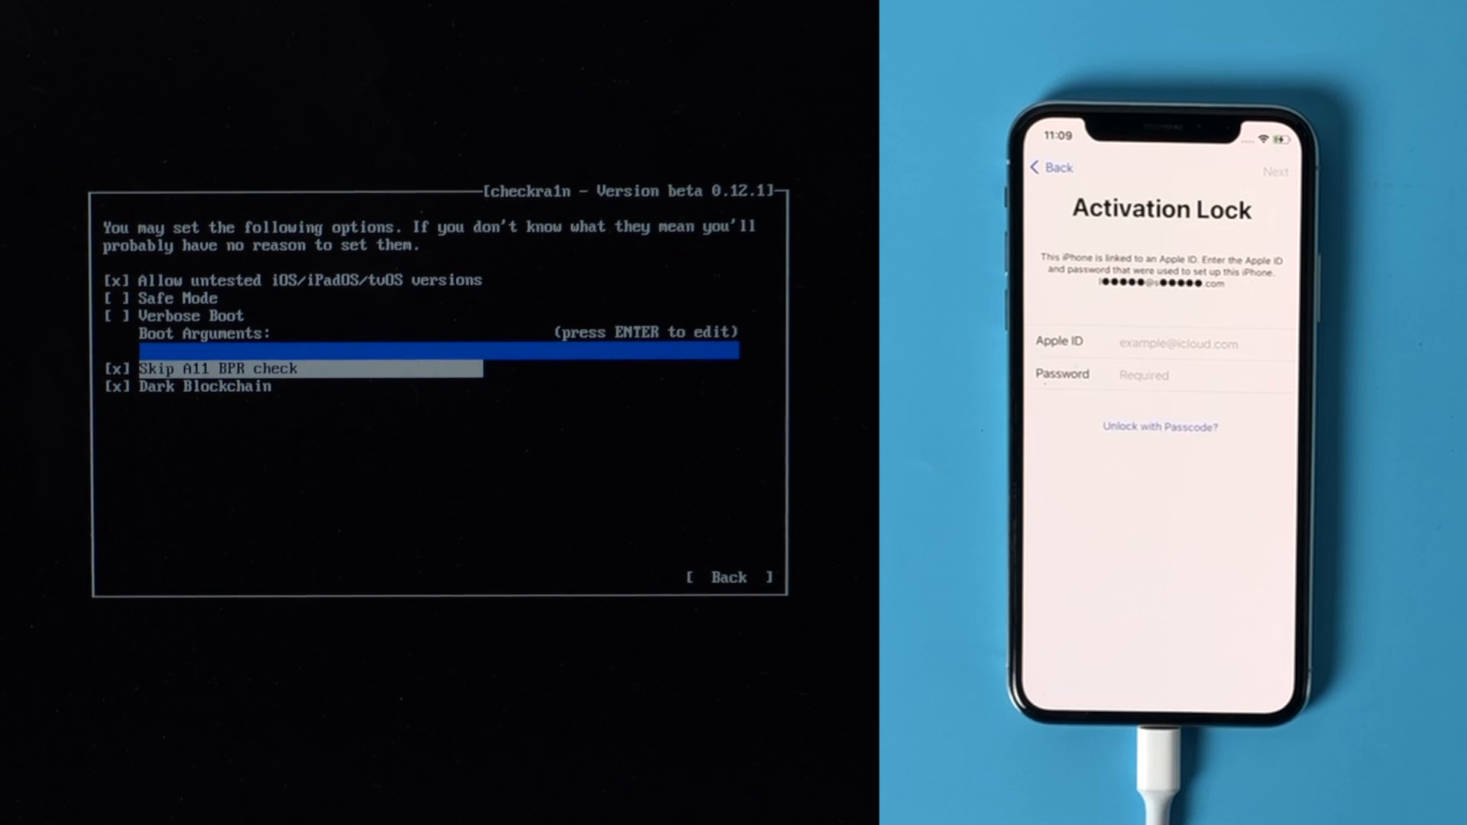
{"action": "left_click", "coordinate": [727, 577]}
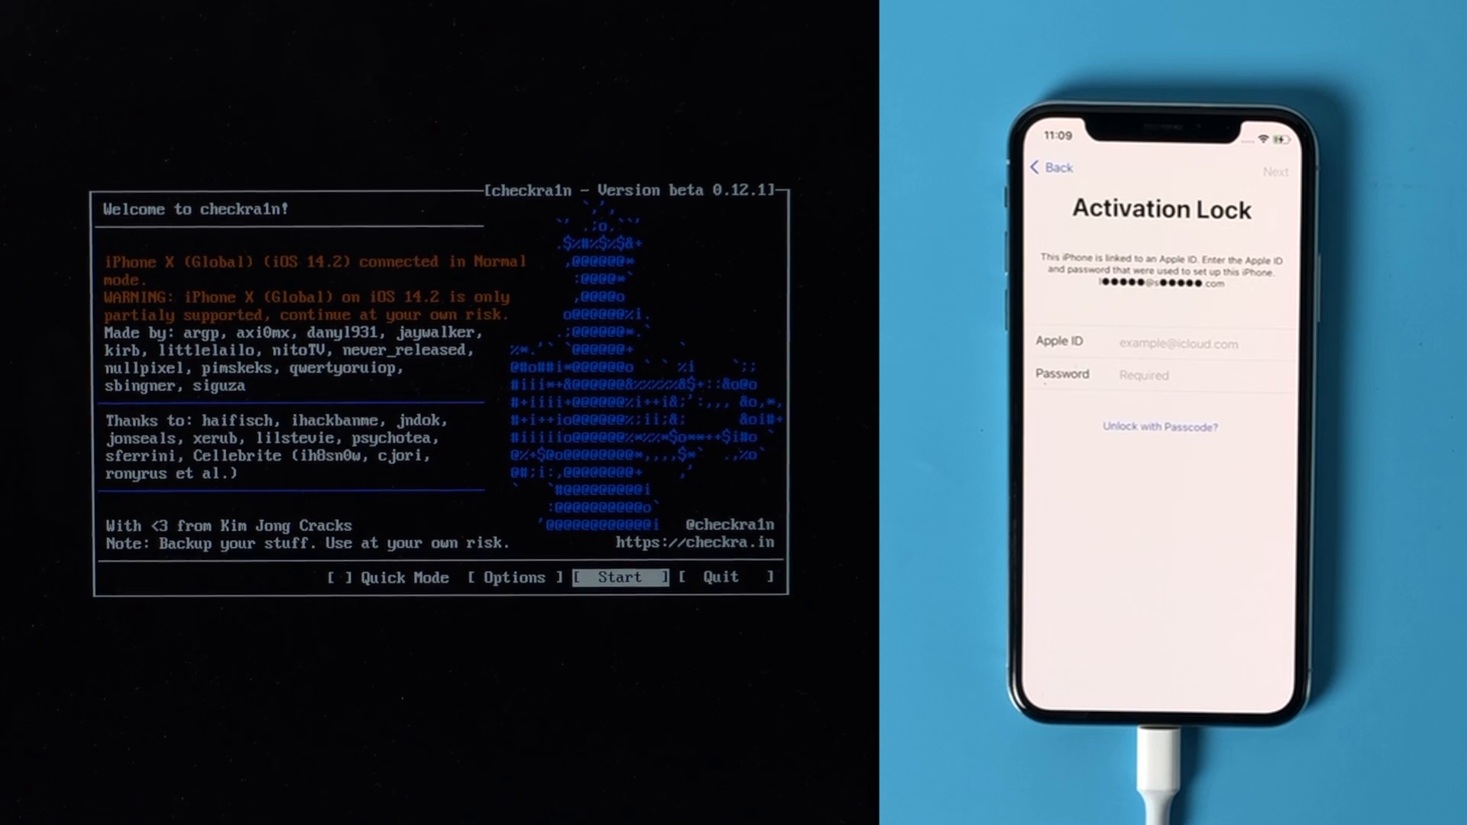
Start the checkra1n jailbreak, following the recovery and DFU mode steps for the iPhone X
{"action": "left_click", "coordinate": [619, 578]}
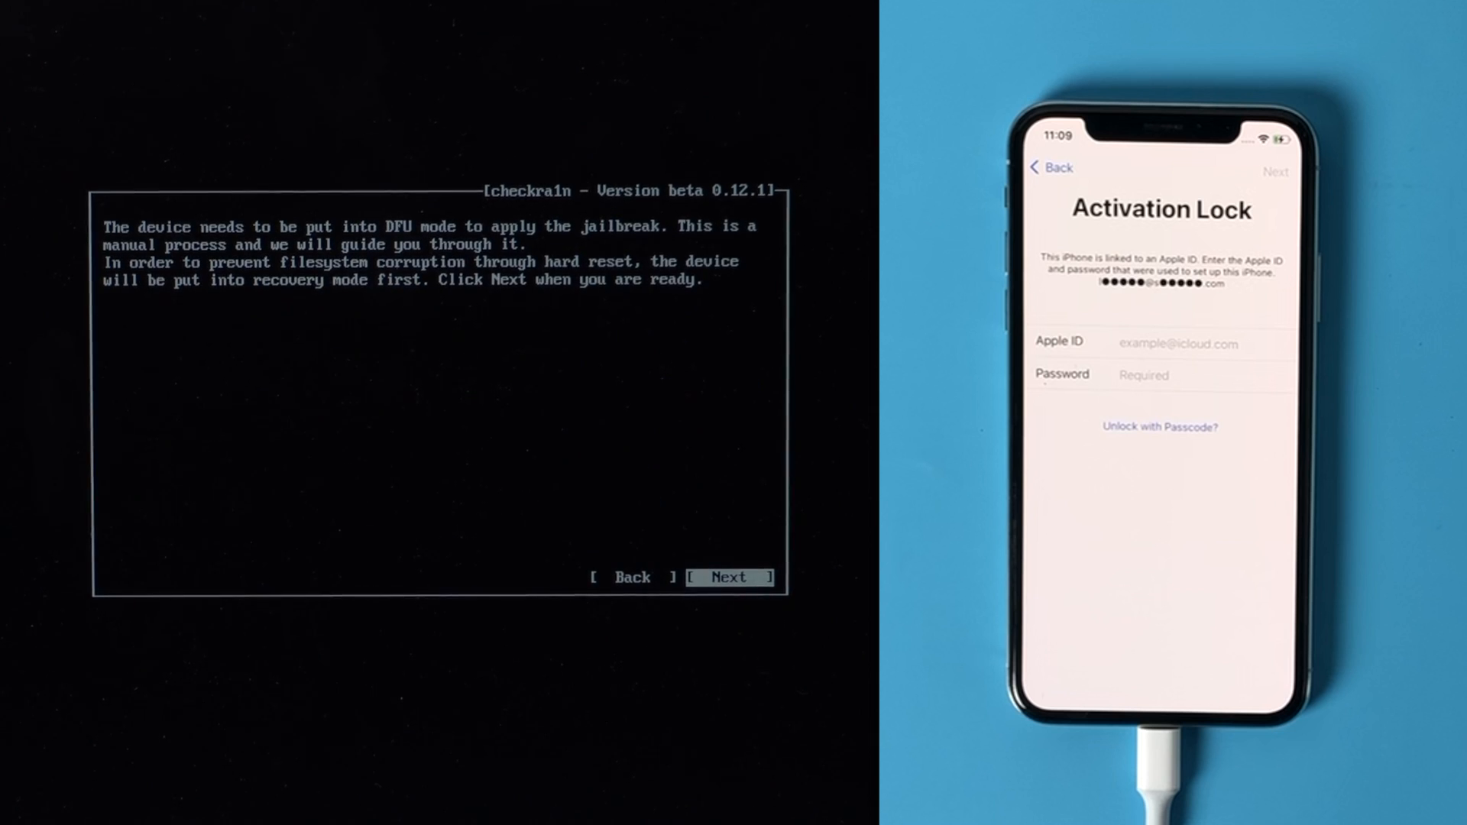
{"action": "left_click", "coordinate": [729, 576]}
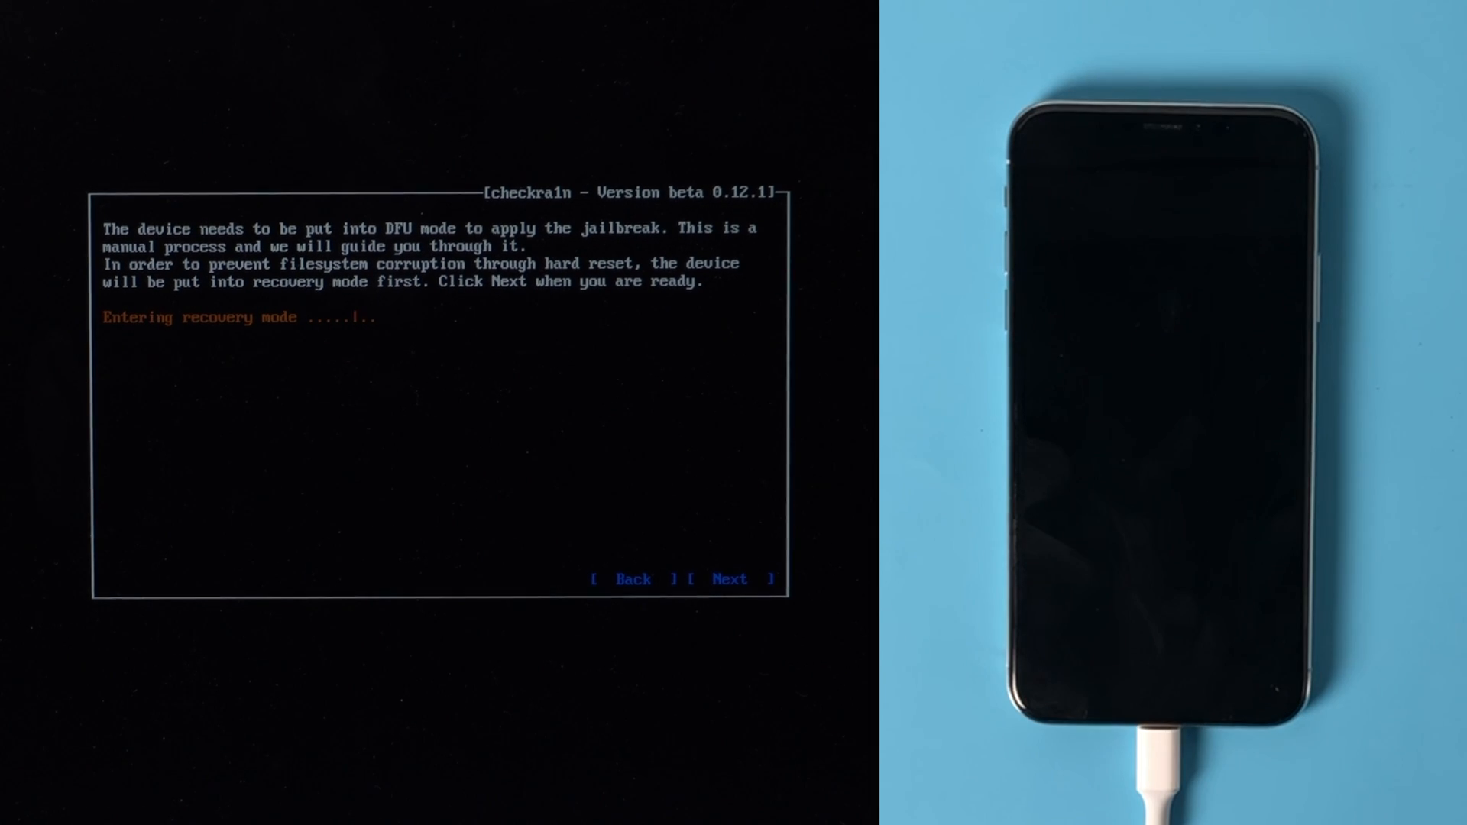
{"action": "left_click", "coordinate": [728, 577]}
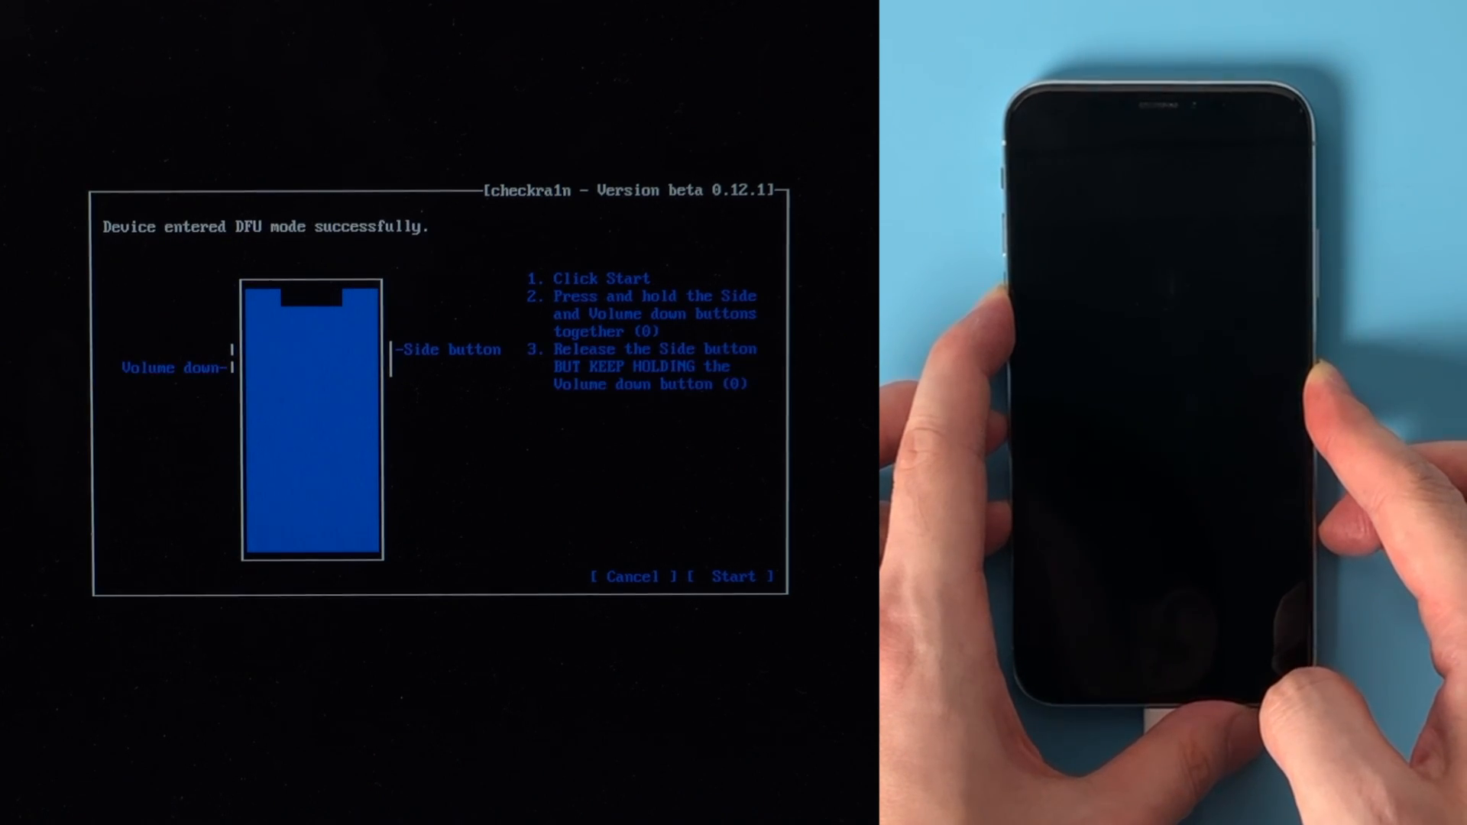
{"action": "left_click", "coordinate": [735, 576]}
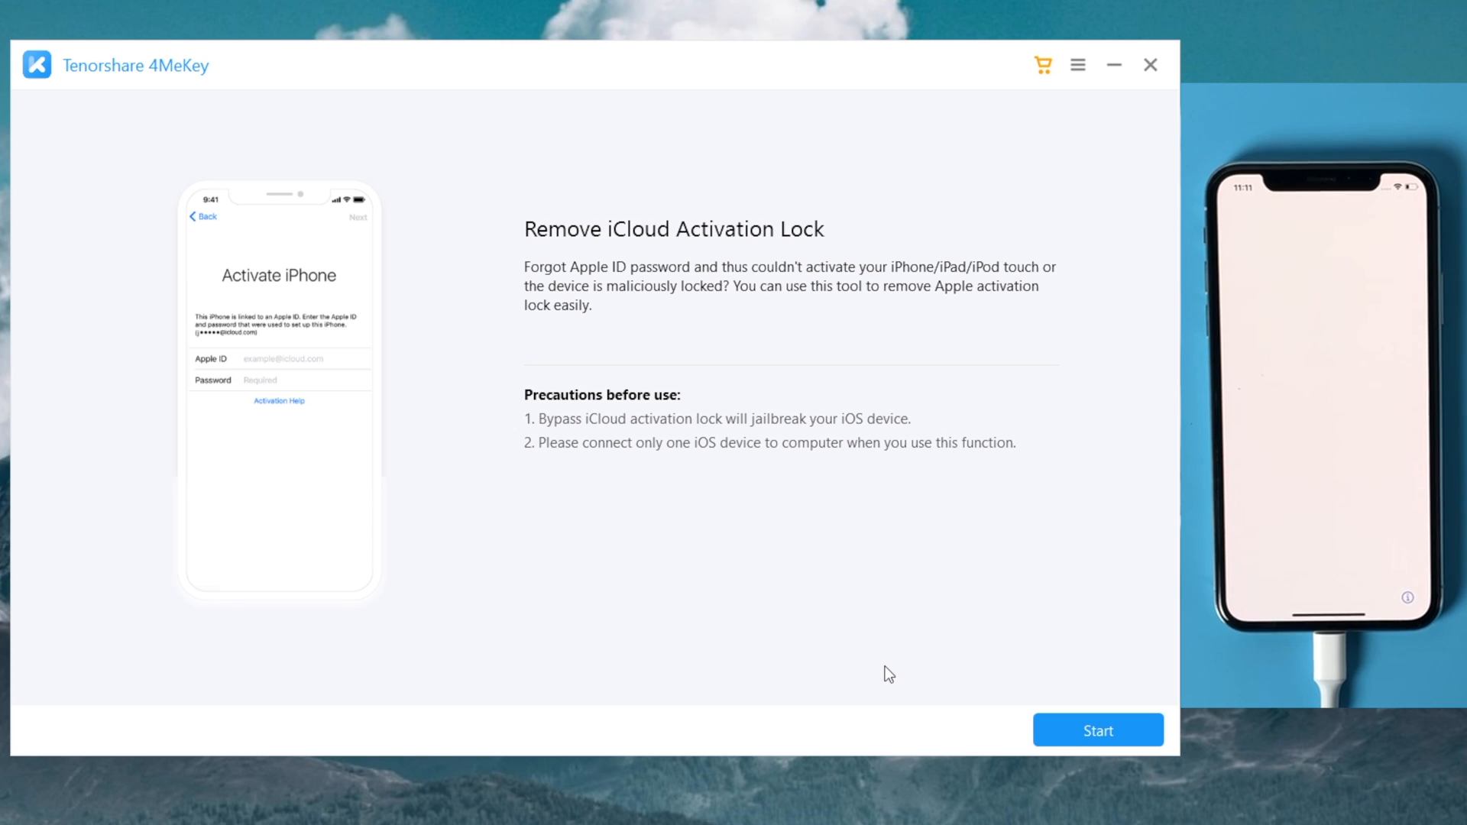
Accept the 4MeKey agreement, confirm the iPhone X details and start removing the activation lock
{"action": "left_click", "coordinate": [1097, 730]}
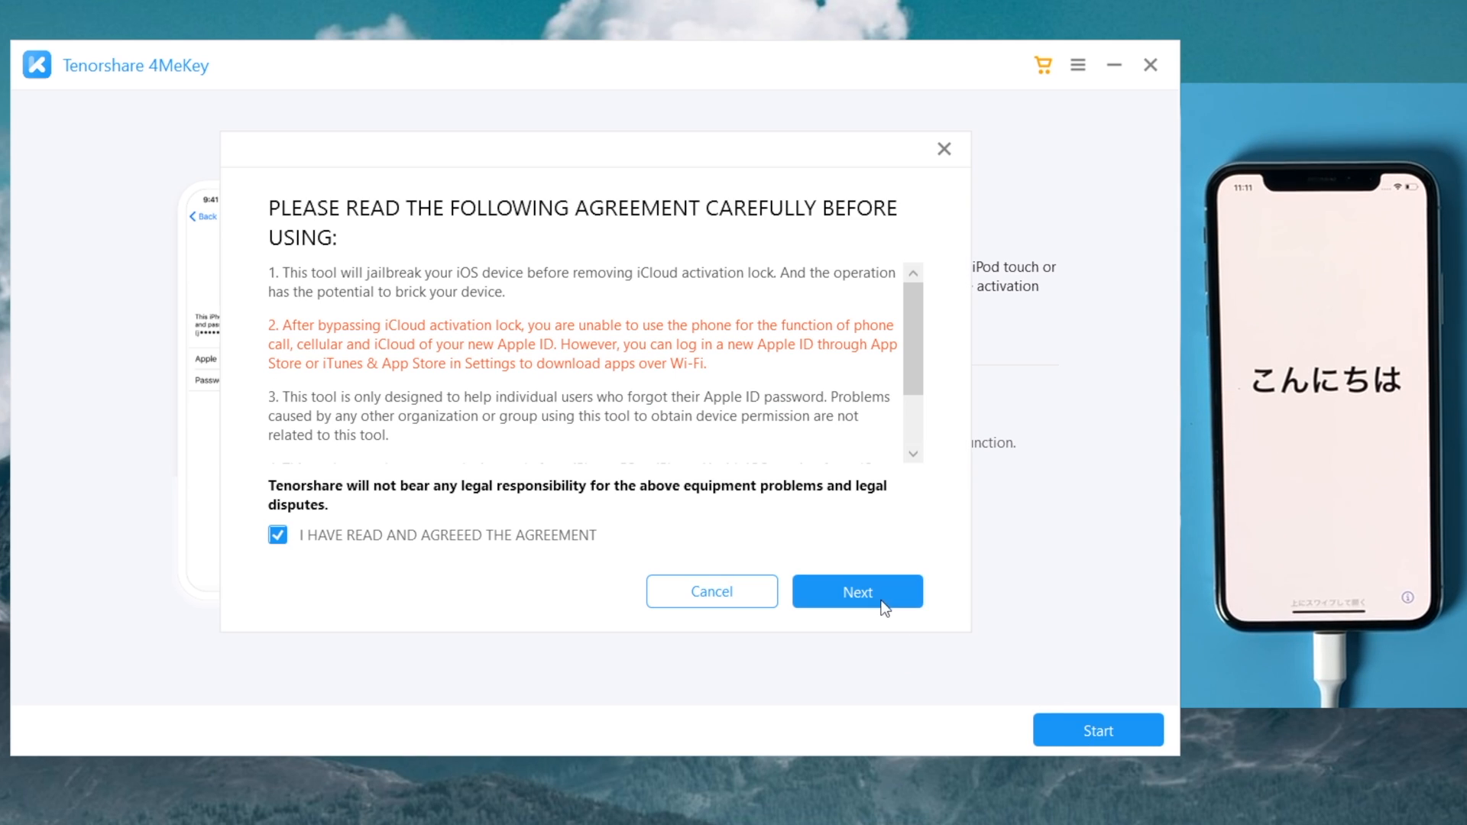
{"action": "left_click", "coordinate": [855, 592]}
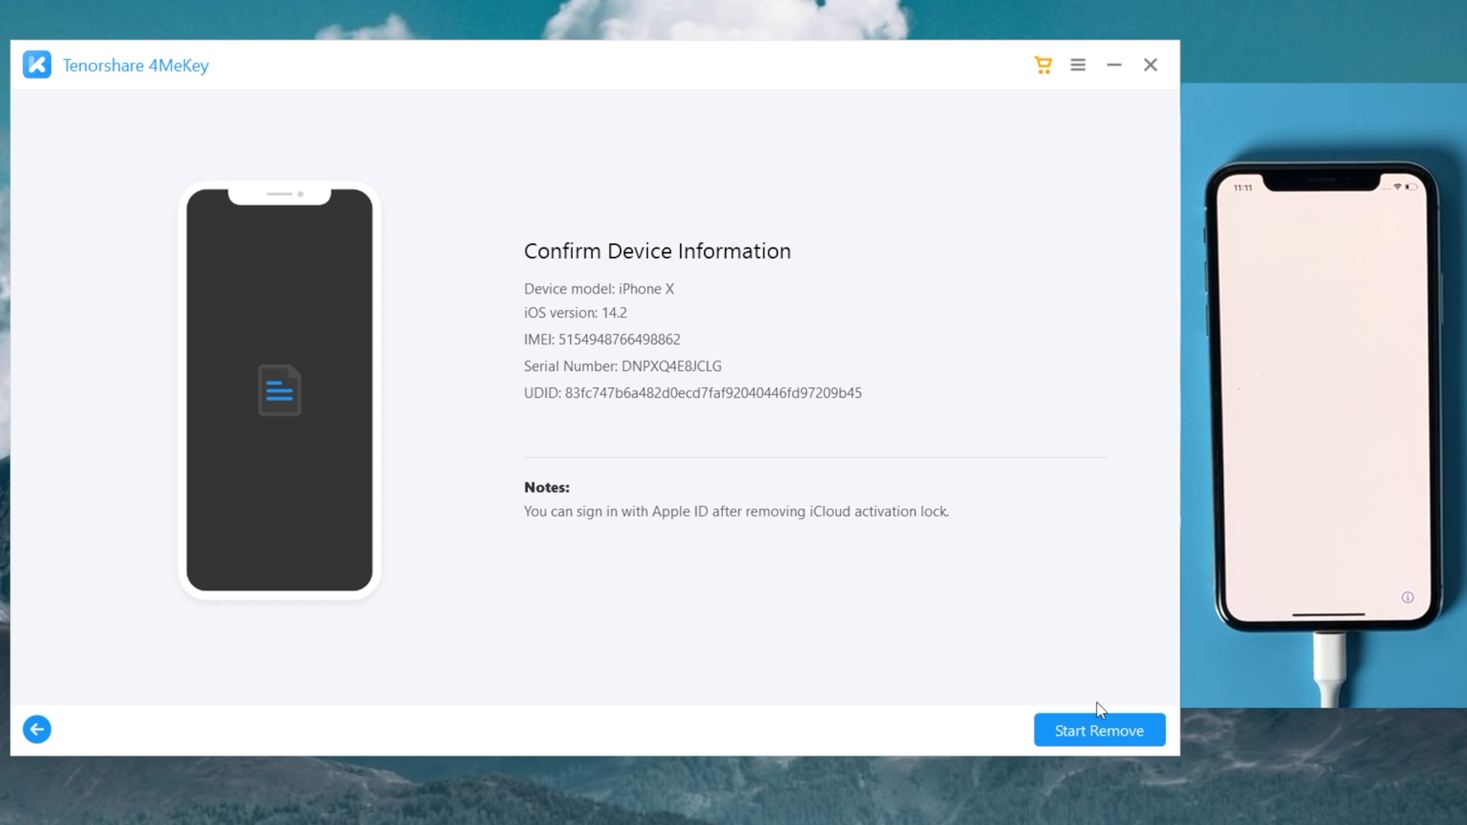
{"action": "left_click", "coordinate": [1099, 730]}
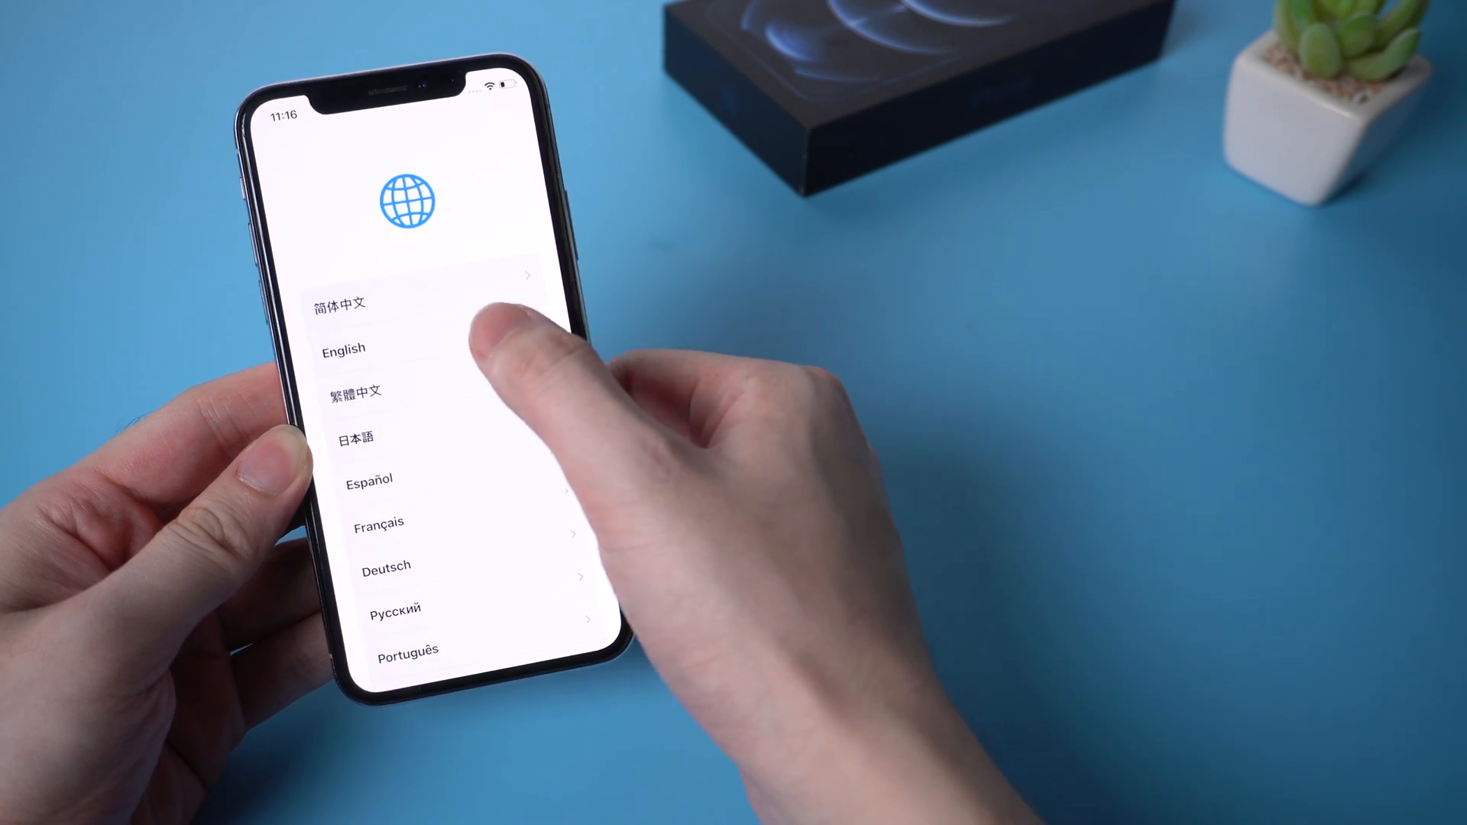
Set up in English manually, skip Apple ID sign-in, then reach Apple ID sign-in from Settings
{"action": "left_click", "coordinate": [344, 348]}
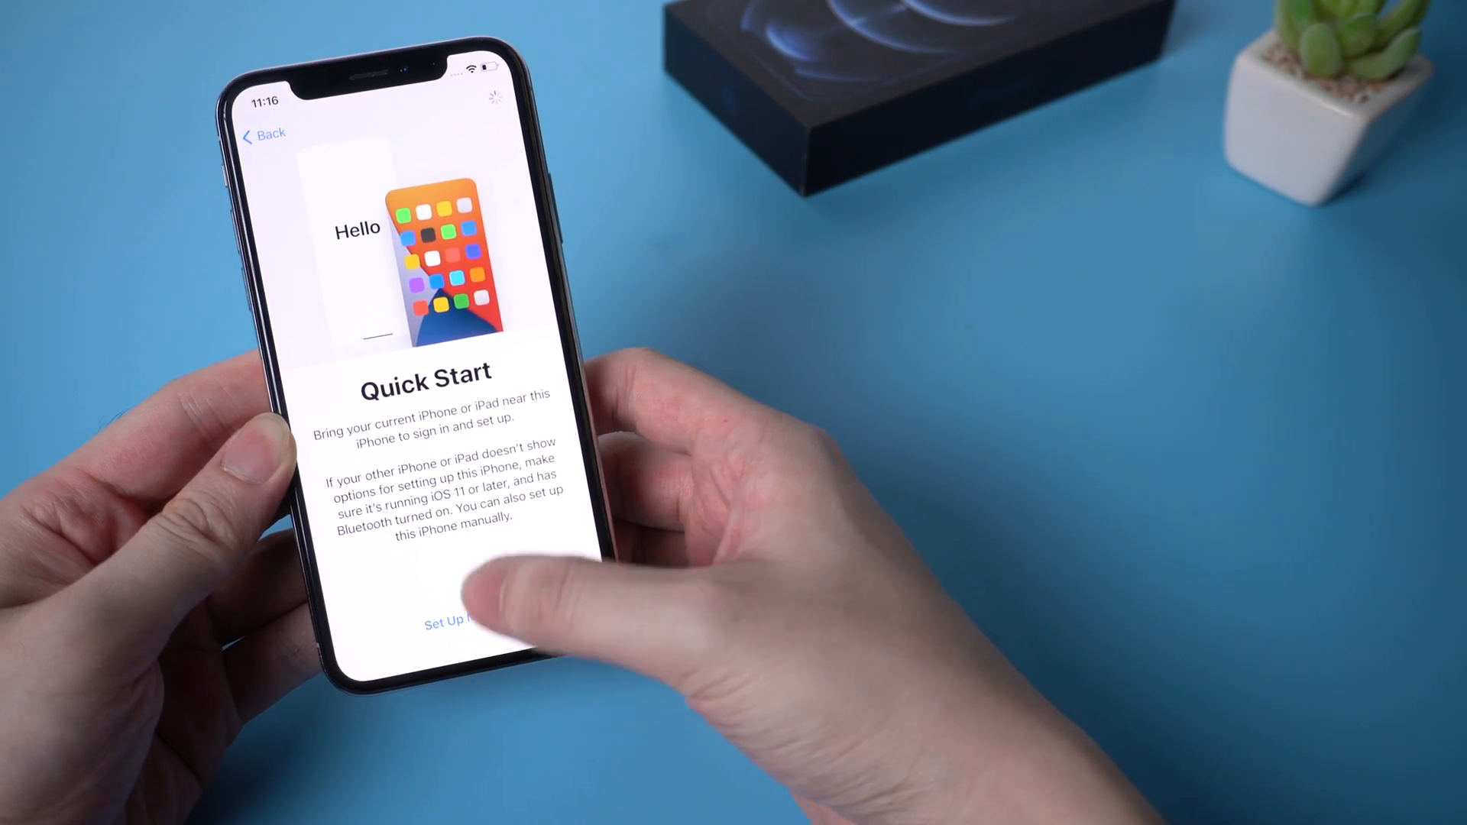
{"action": "left_click", "coordinate": [459, 619]}
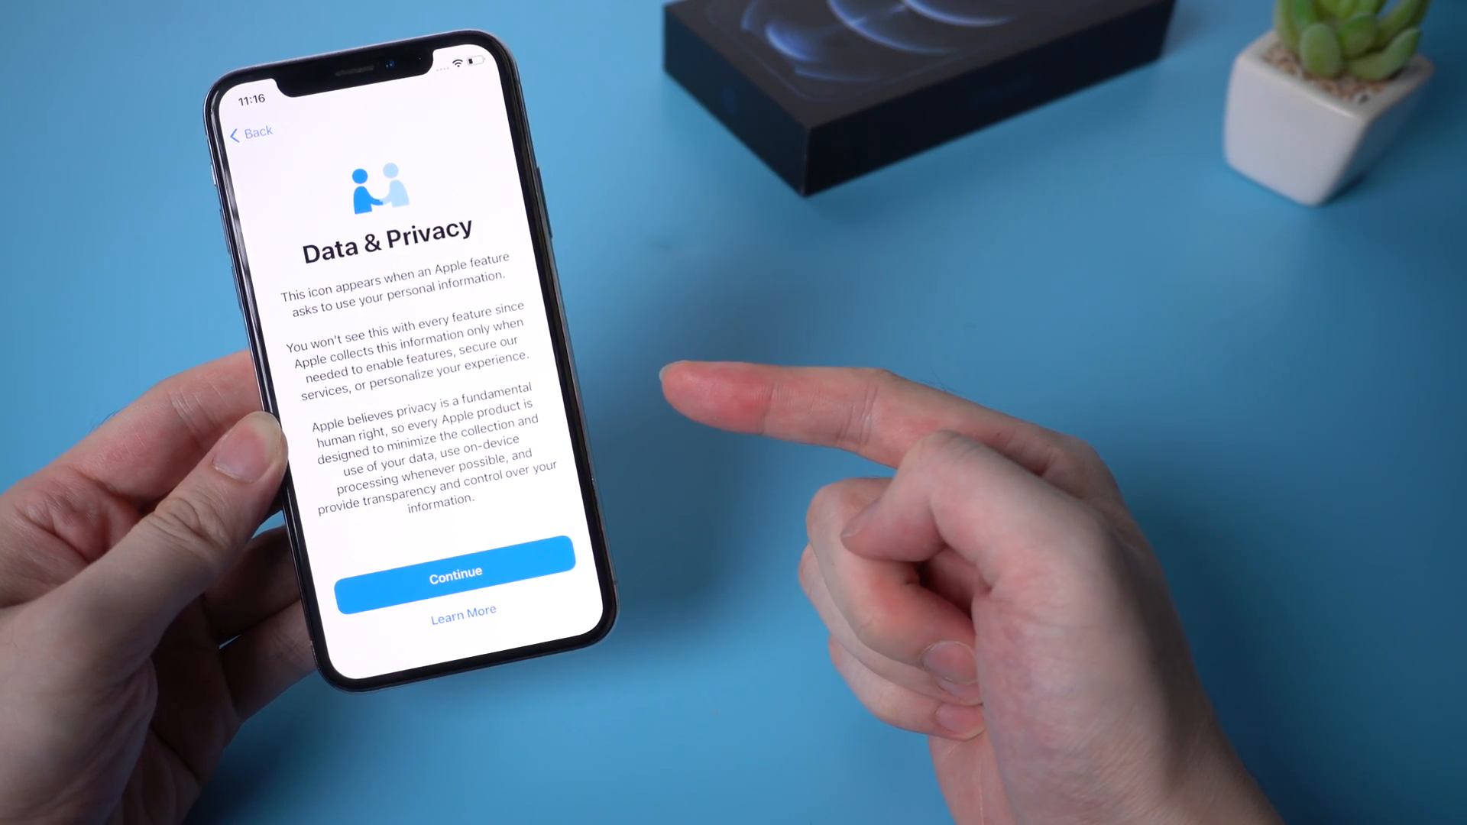
{"action": "left_click", "coordinate": [454, 573]}
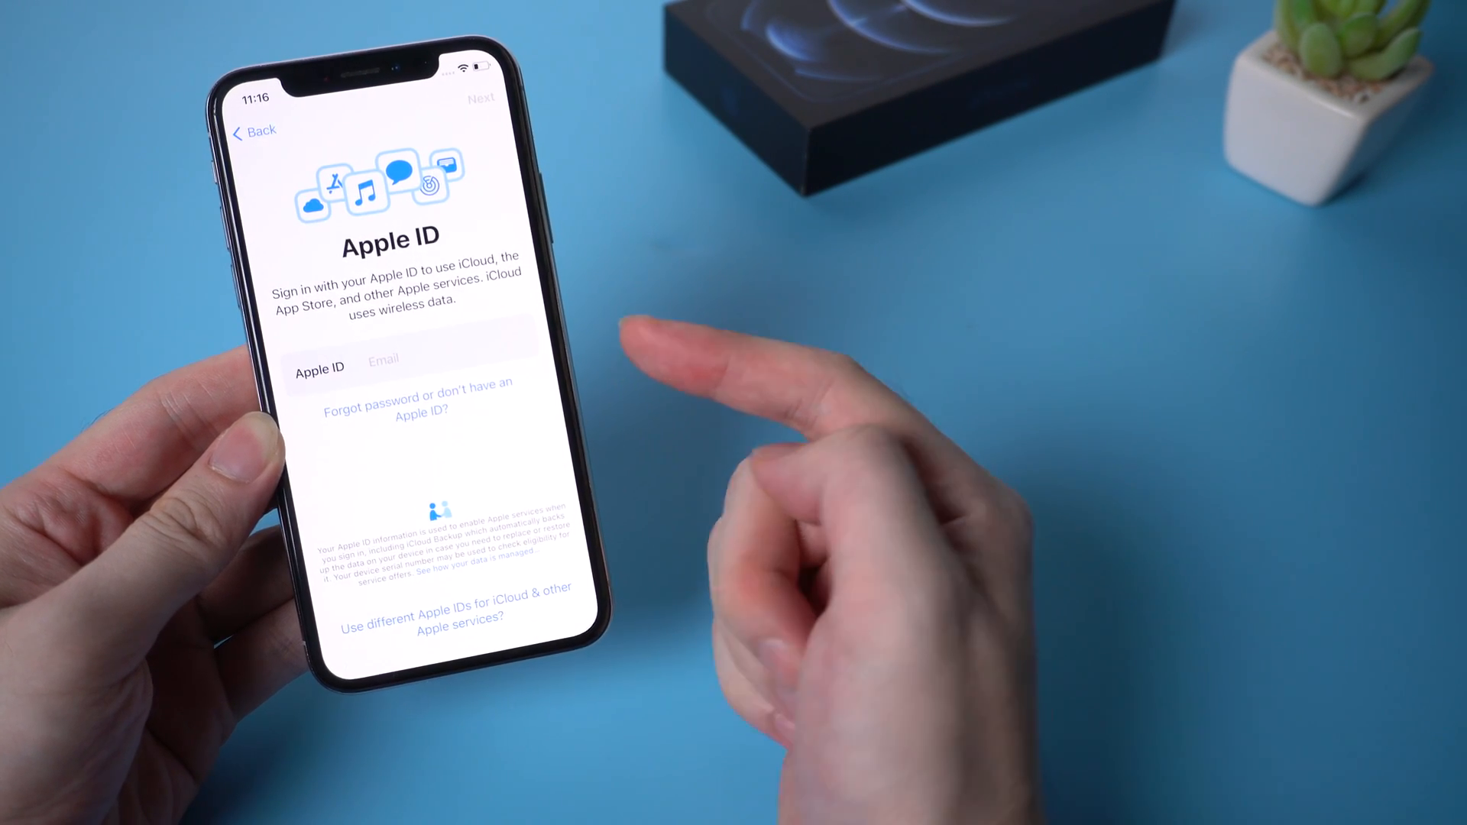
{"action": "left_click", "coordinate": [417, 406]}
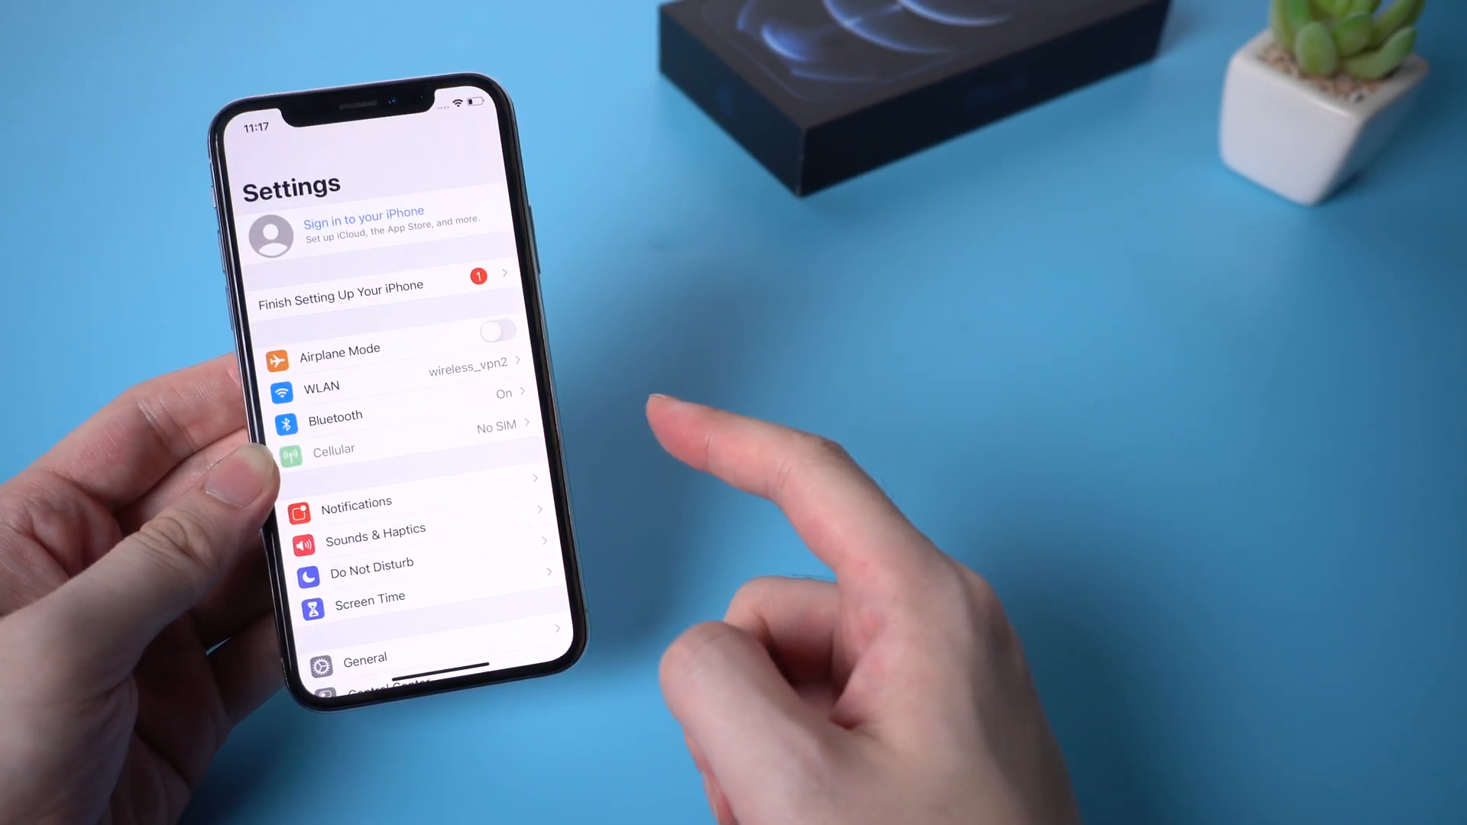
{"action": "left_click", "coordinate": [363, 217]}
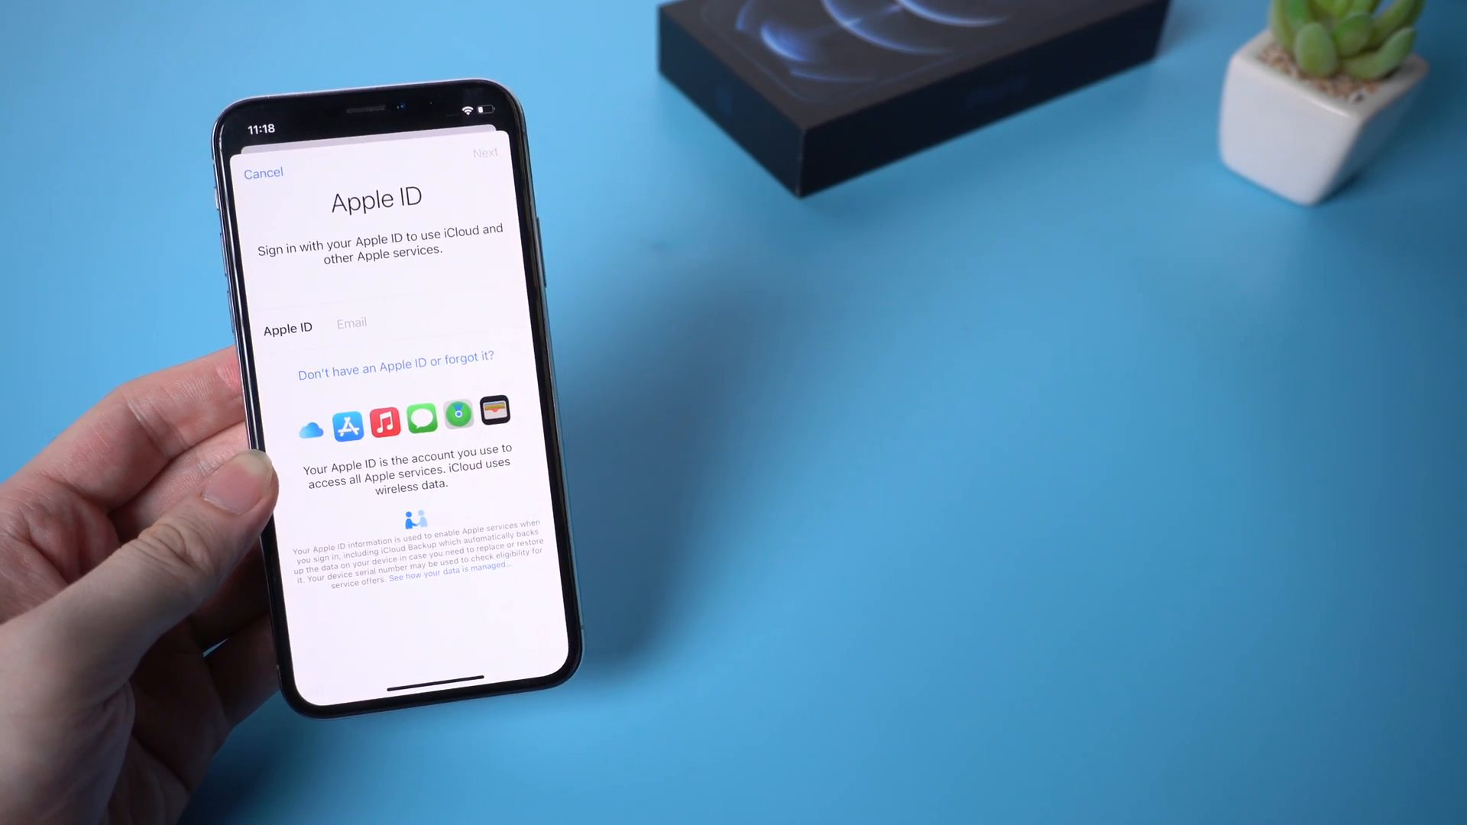